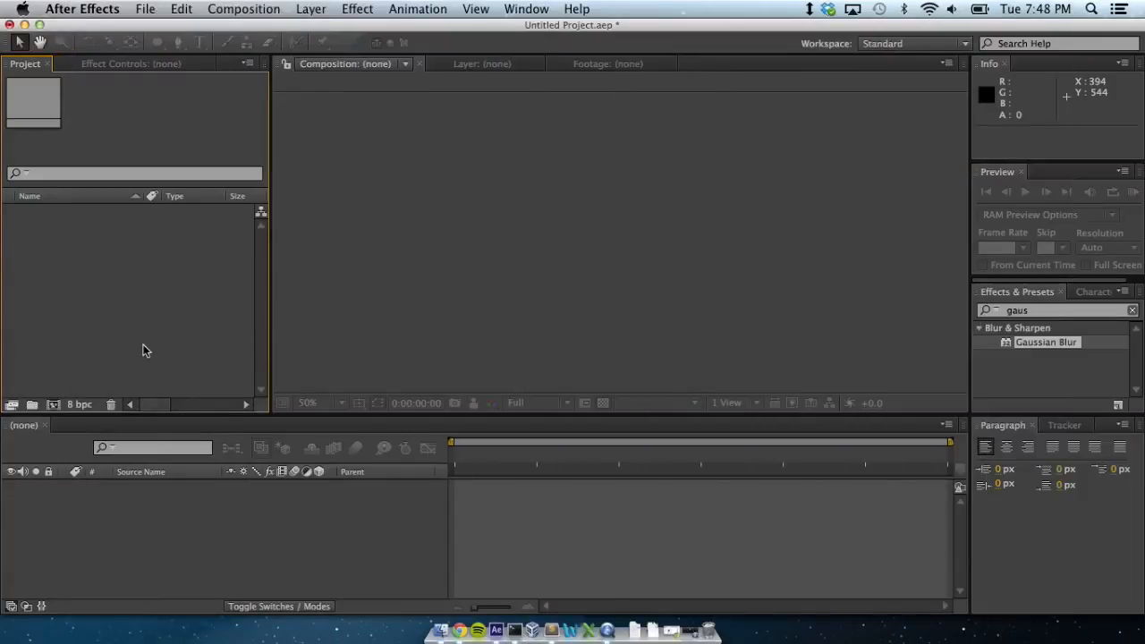
pyautogui.moveTo(824, 392)
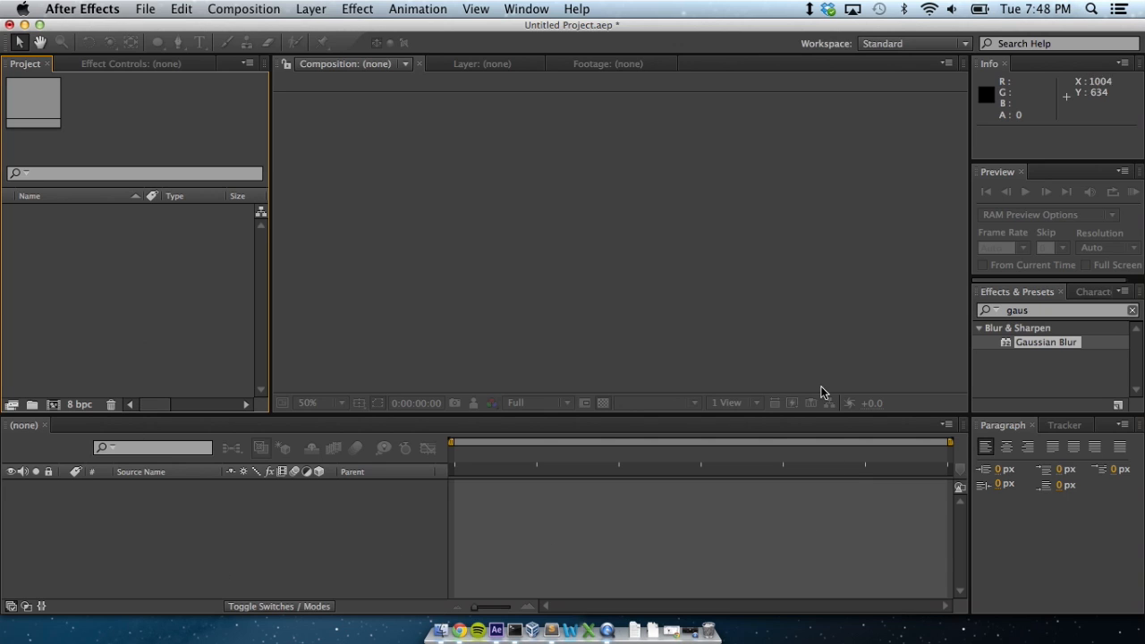
pyautogui.moveTo(128, 282)
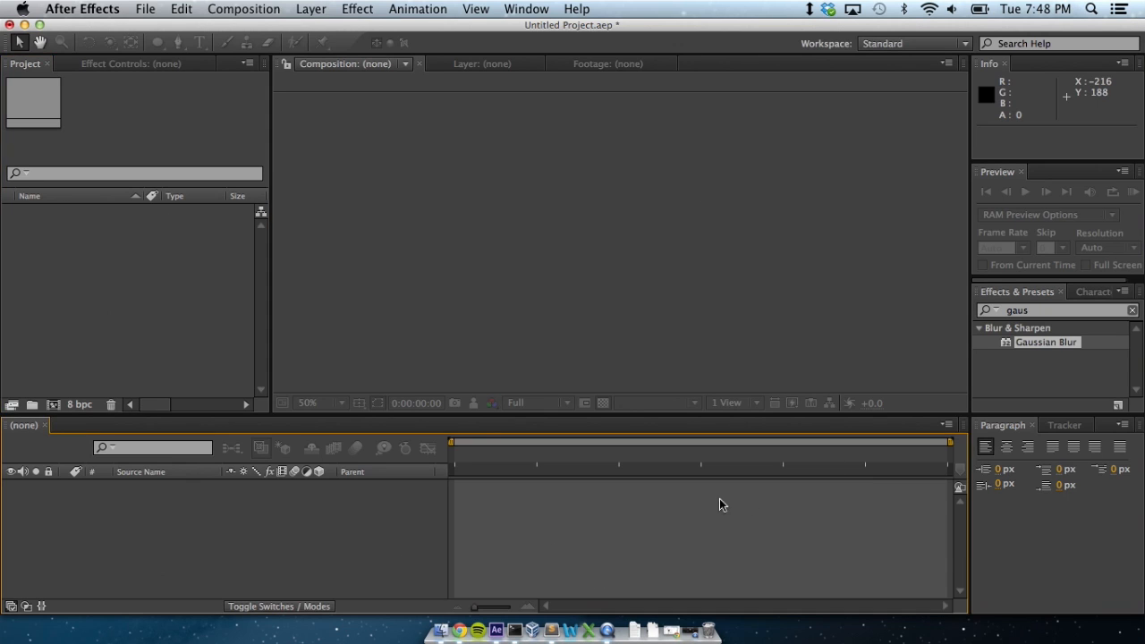
# Import 3rd Run_convertSD.mp4 and the Cat's Photos folder into the project
pyautogui.click(130, 63)
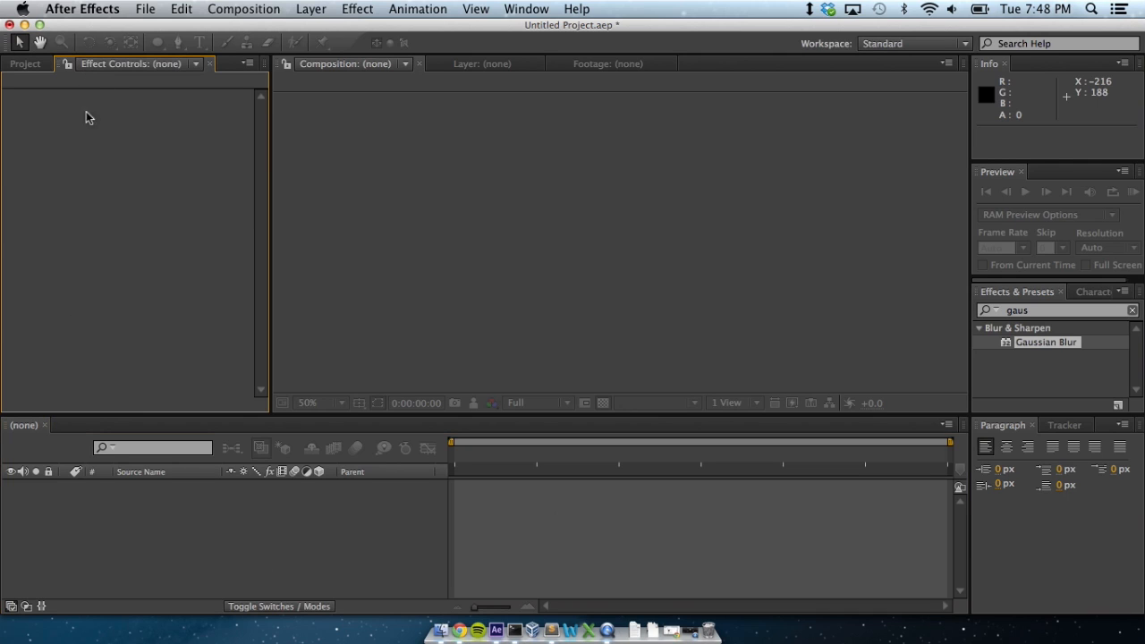
pyautogui.click(25, 64)
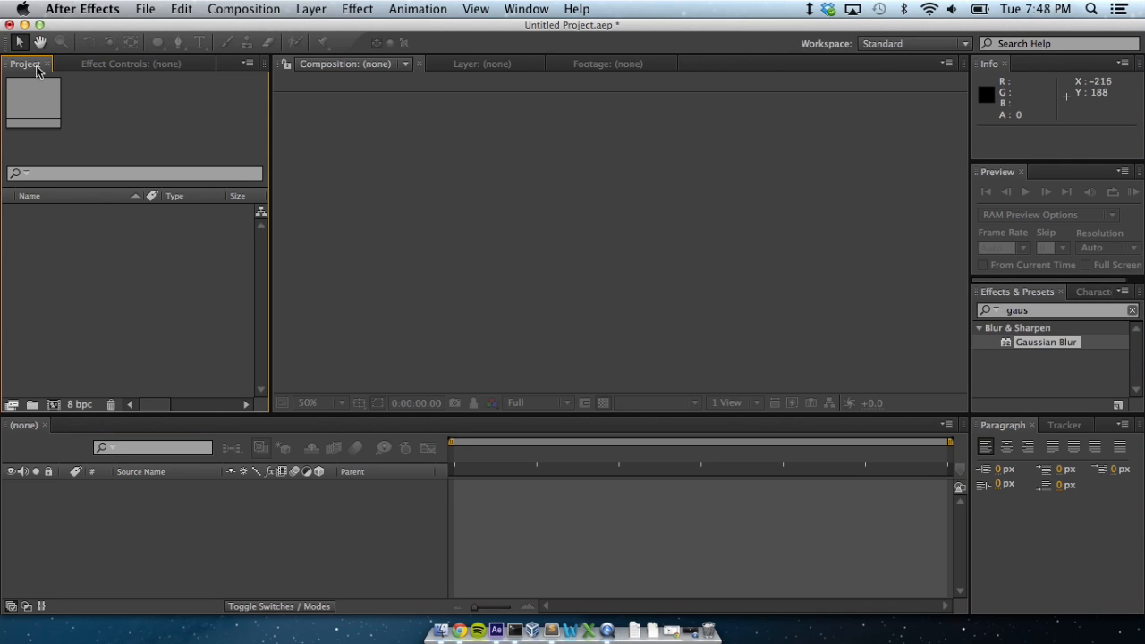
pyautogui.moveTo(44, 85)
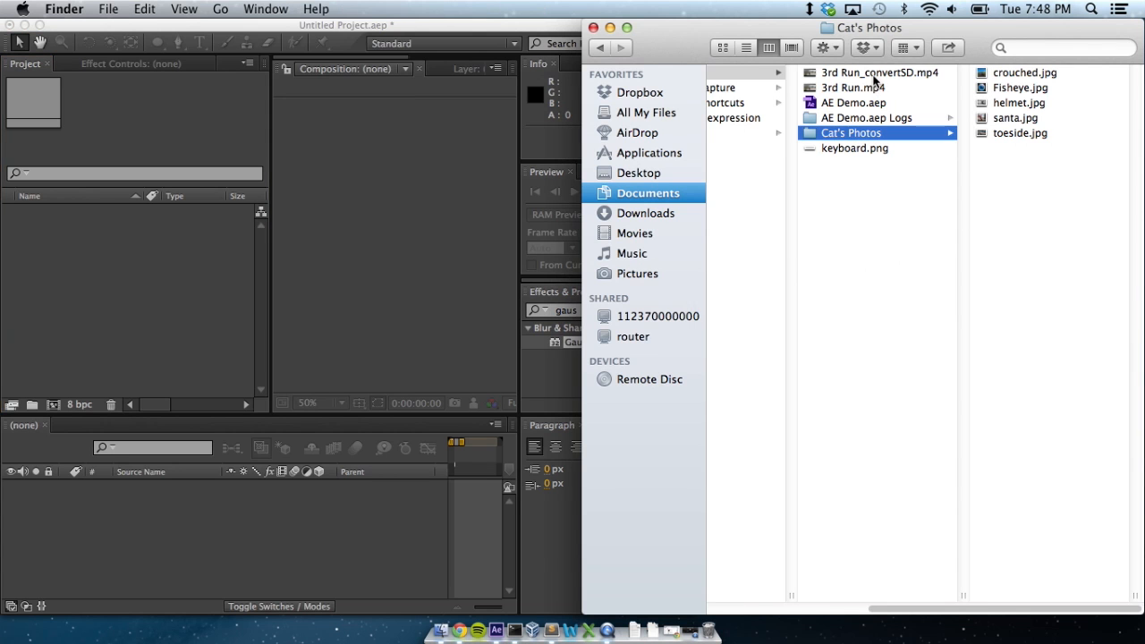
pyautogui.click(880, 72)
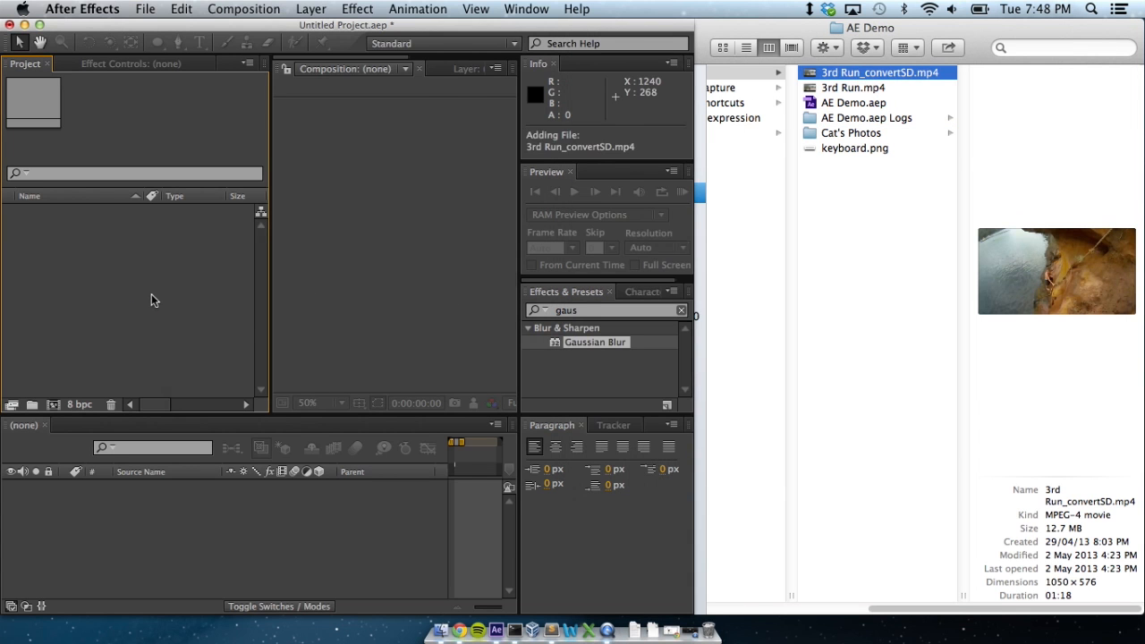
pyautogui.press('cmd+i')
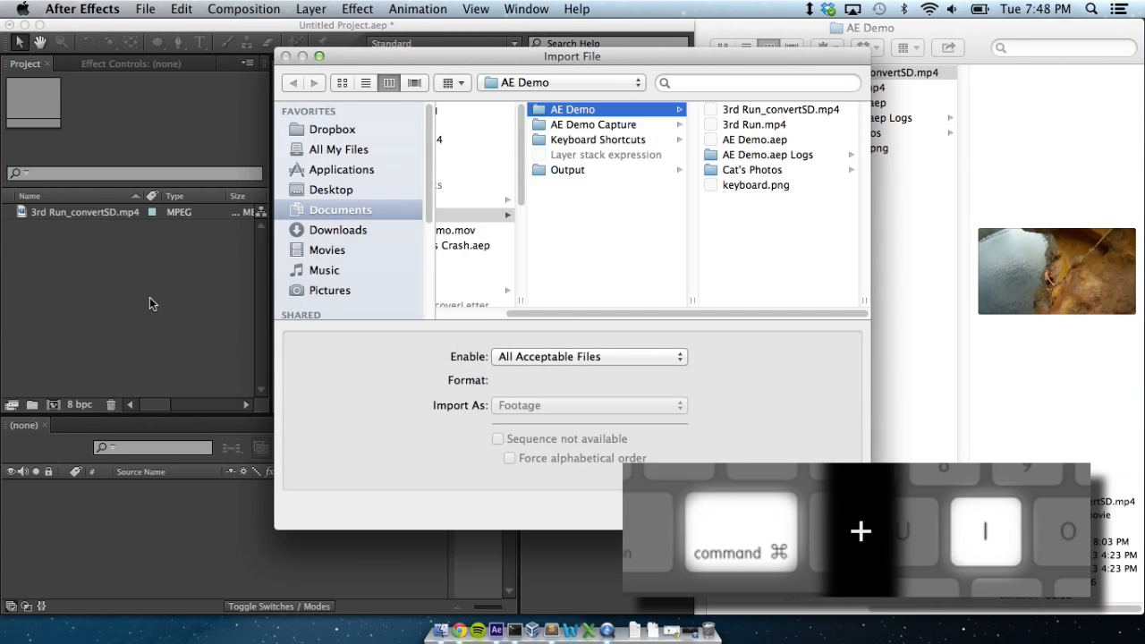
pyautogui.click(580, 169)
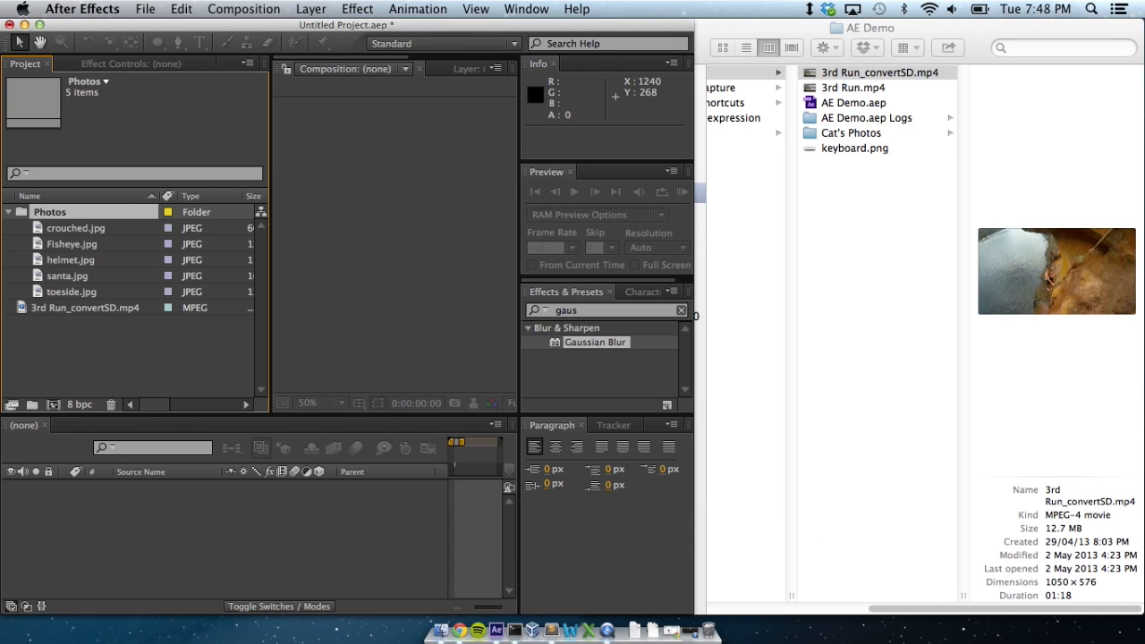
# Preview helmet.jpg, crouched.jpg and Fisheye.jpg, opening Fisheye.jpg for a closer look
pyautogui.click(70, 259)
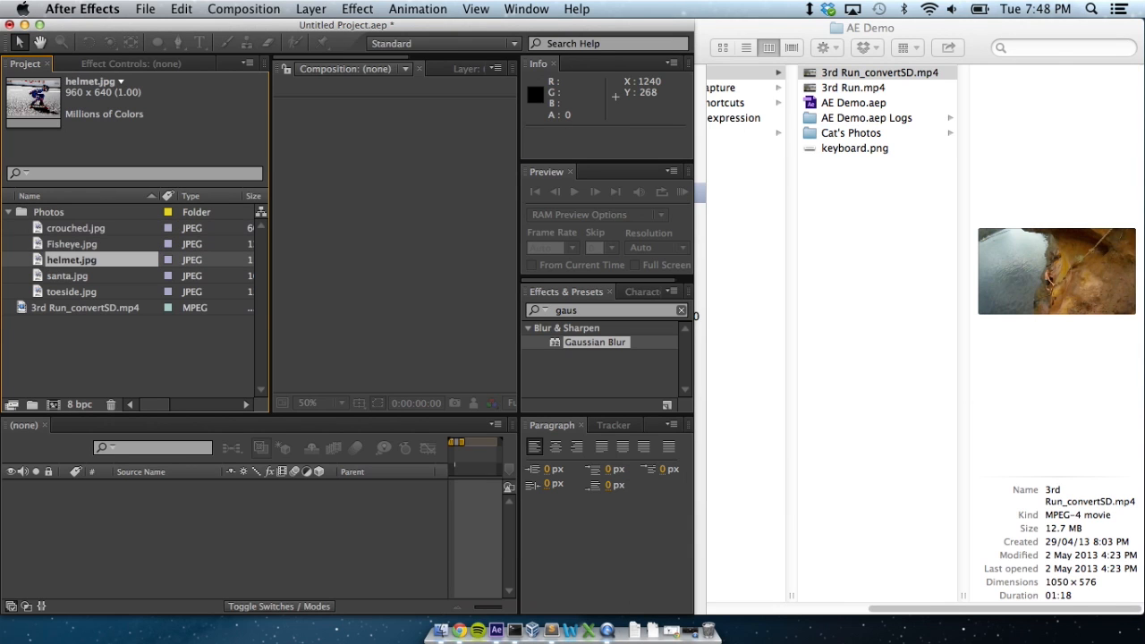
pyautogui.click(76, 227)
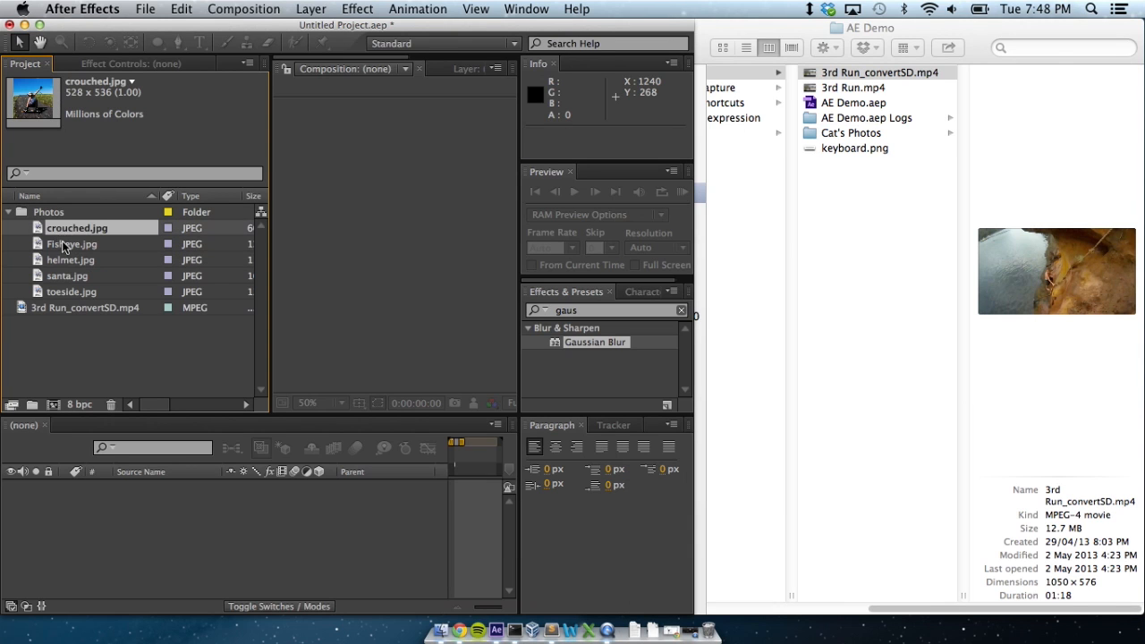
pyautogui.click(72, 244)
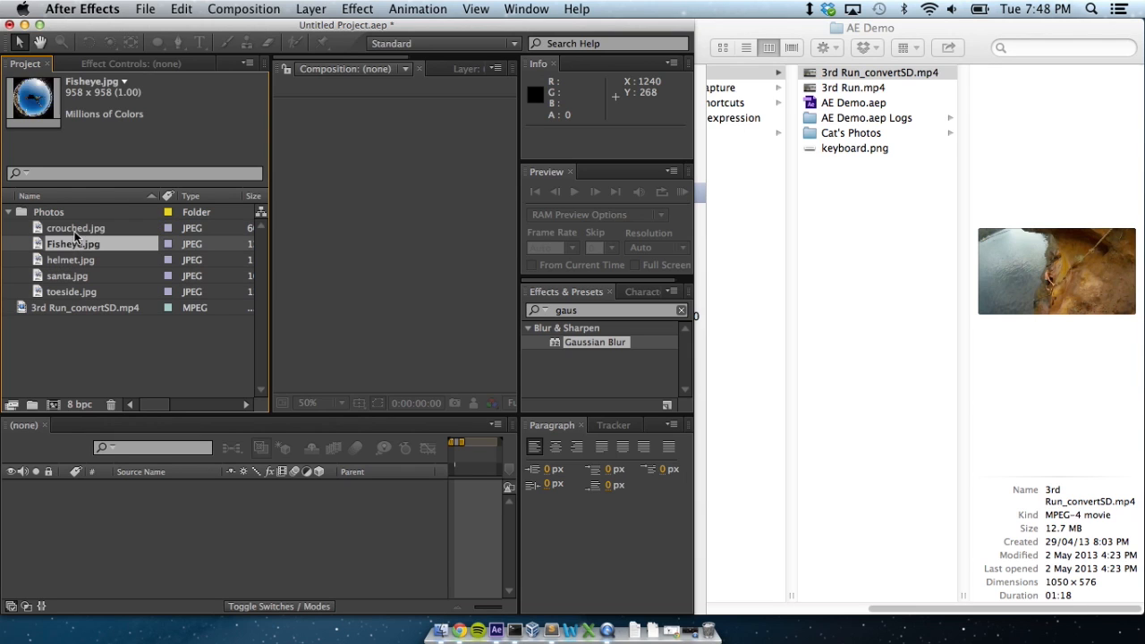
pyautogui.doubleClick(73, 243)
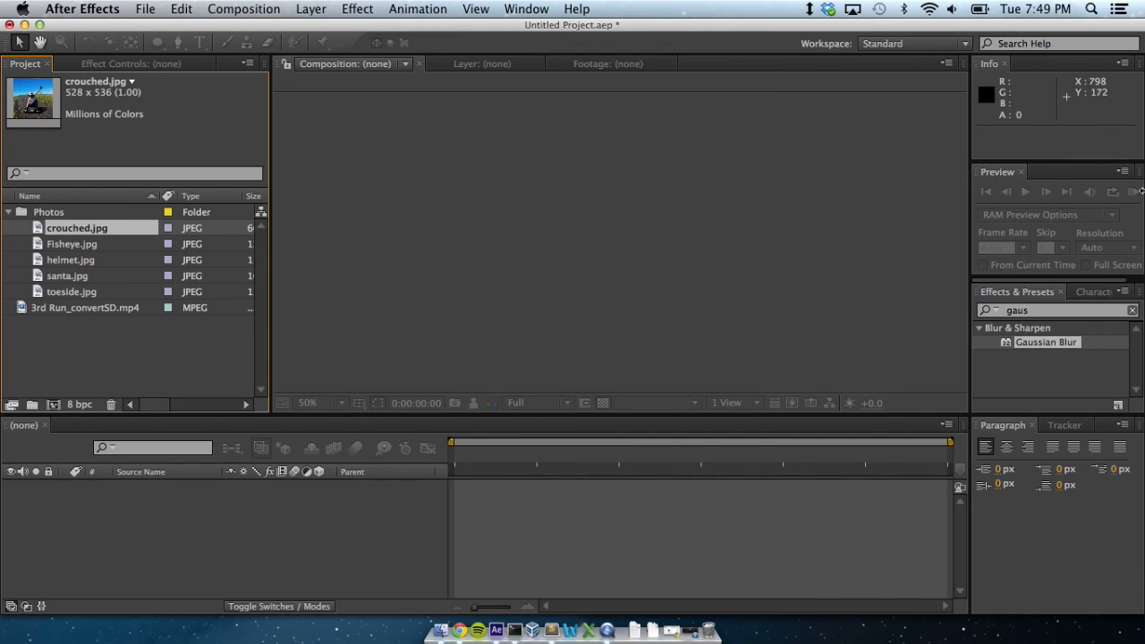
# Create Comp 1 using the PAL D1/DV Widescreen Square Pixel preset, 0:00:15:00 long
pyautogui.click(191, 351)
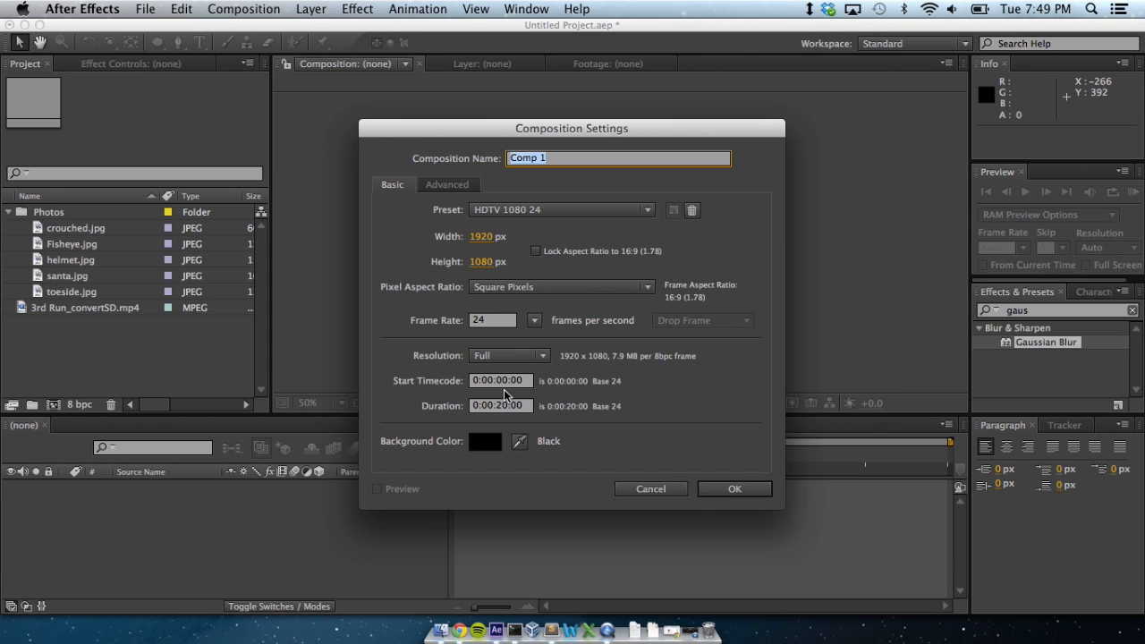
pyautogui.click(561, 209)
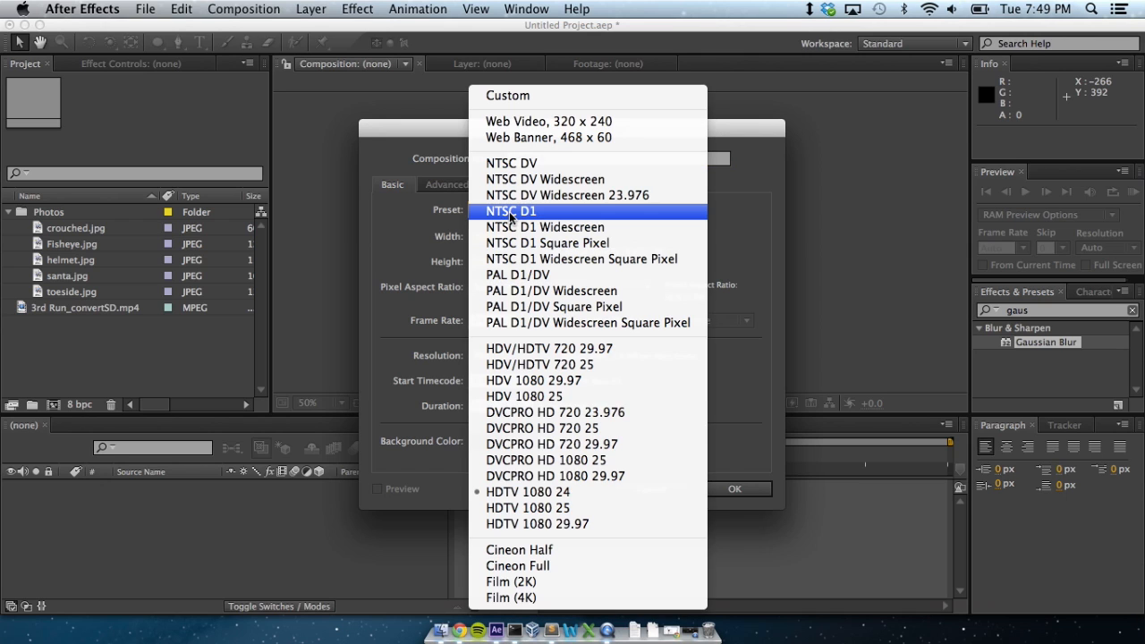
pyautogui.moveTo(544, 227)
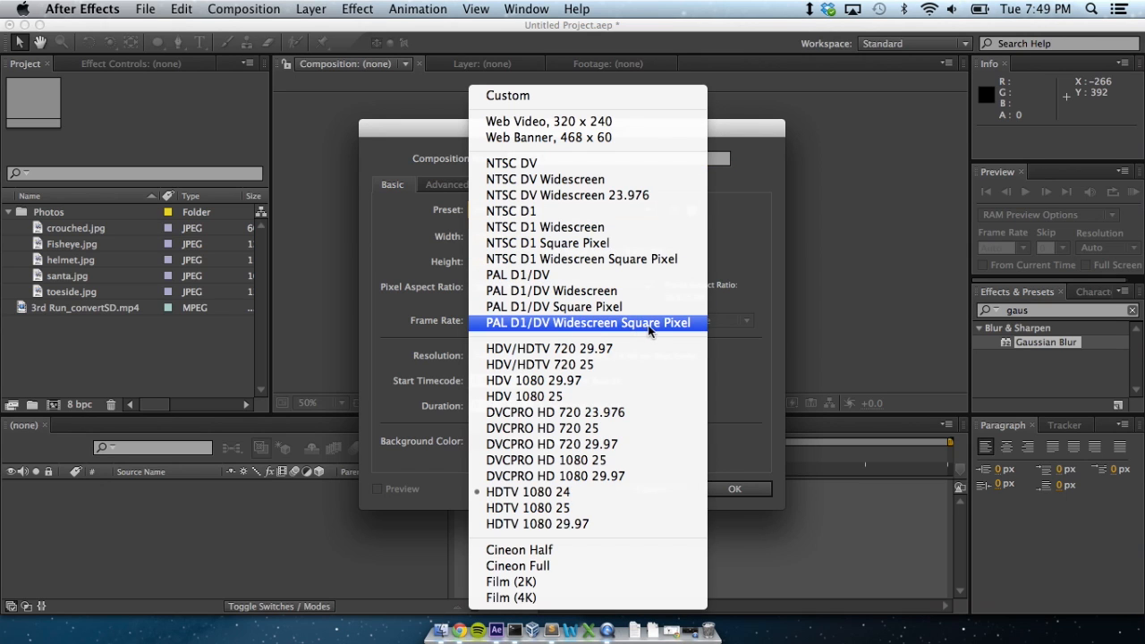
pyautogui.moveTo(652, 331)
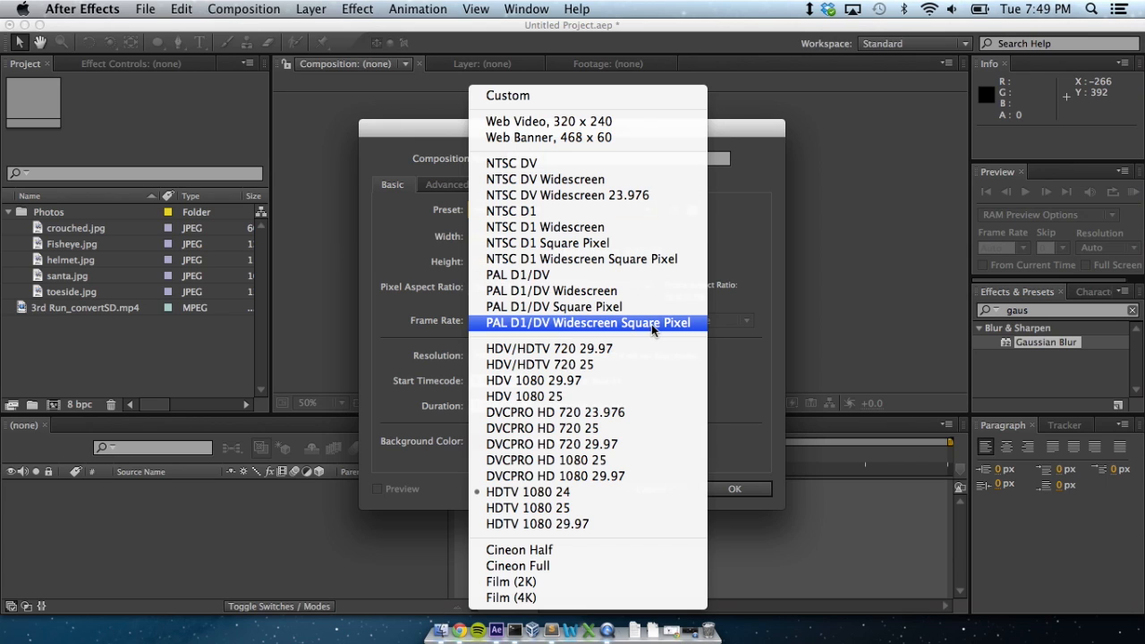
pyautogui.click(586, 323)
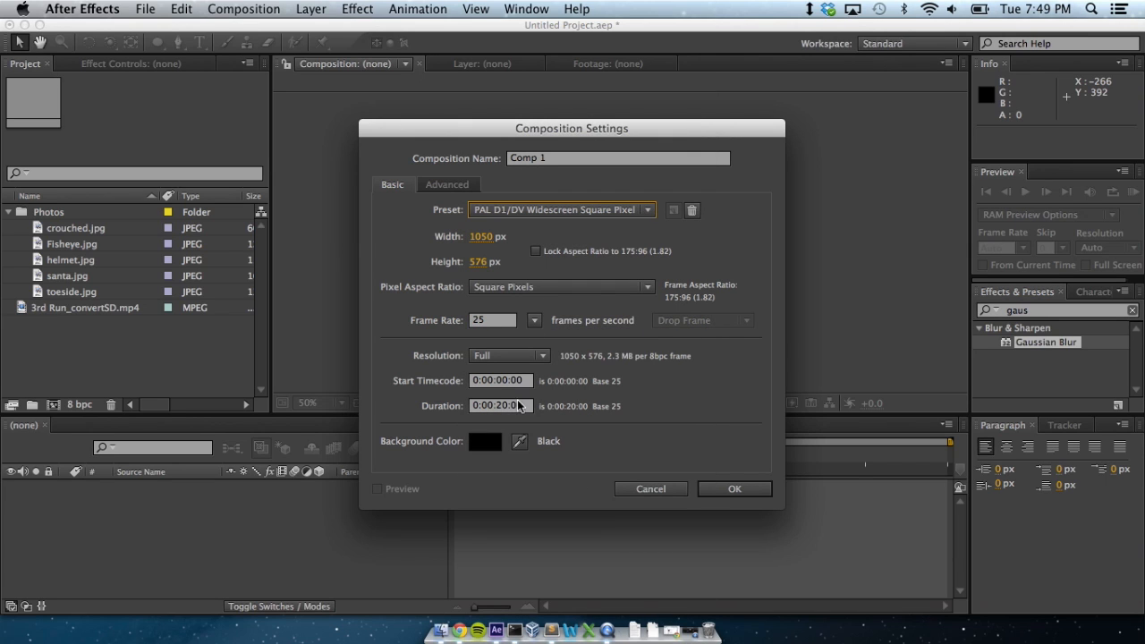
pyautogui.write('0:00:15:00')
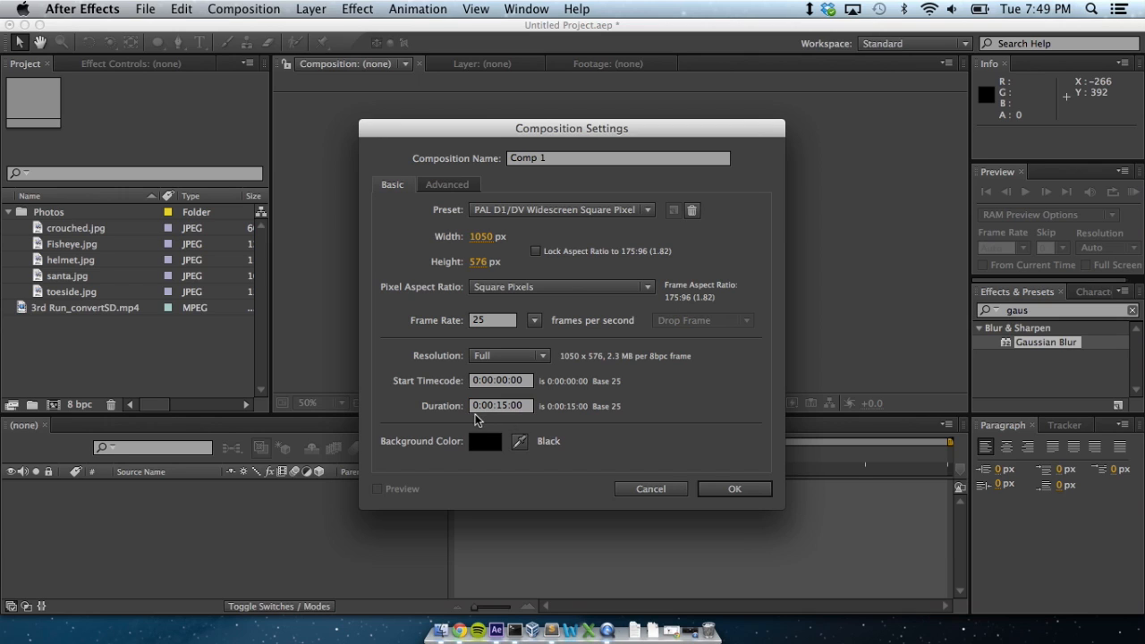
pyautogui.moveTo(508, 420)
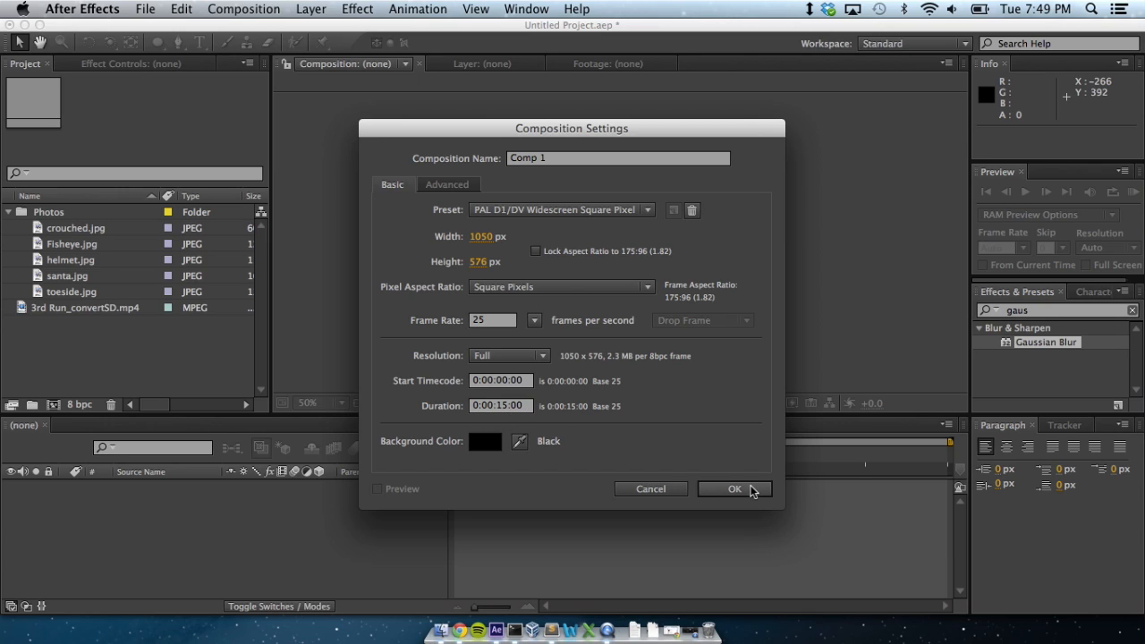
pyautogui.click(734, 489)
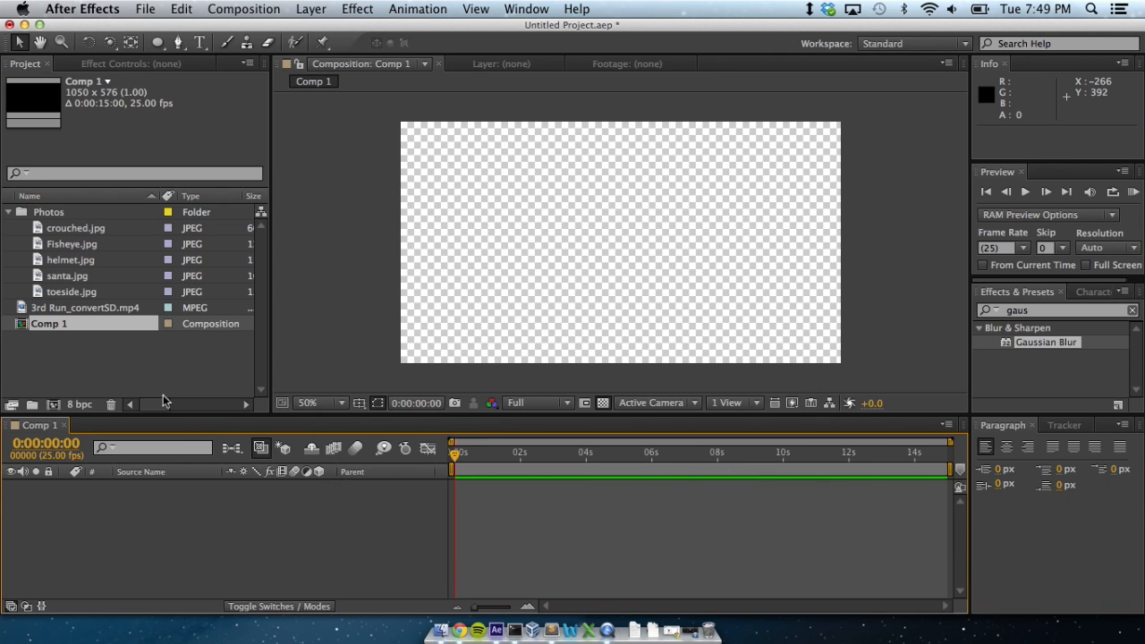
# Rename the Comp 1 composition to SD Comp Demo
pyautogui.doubleClick(49, 323)
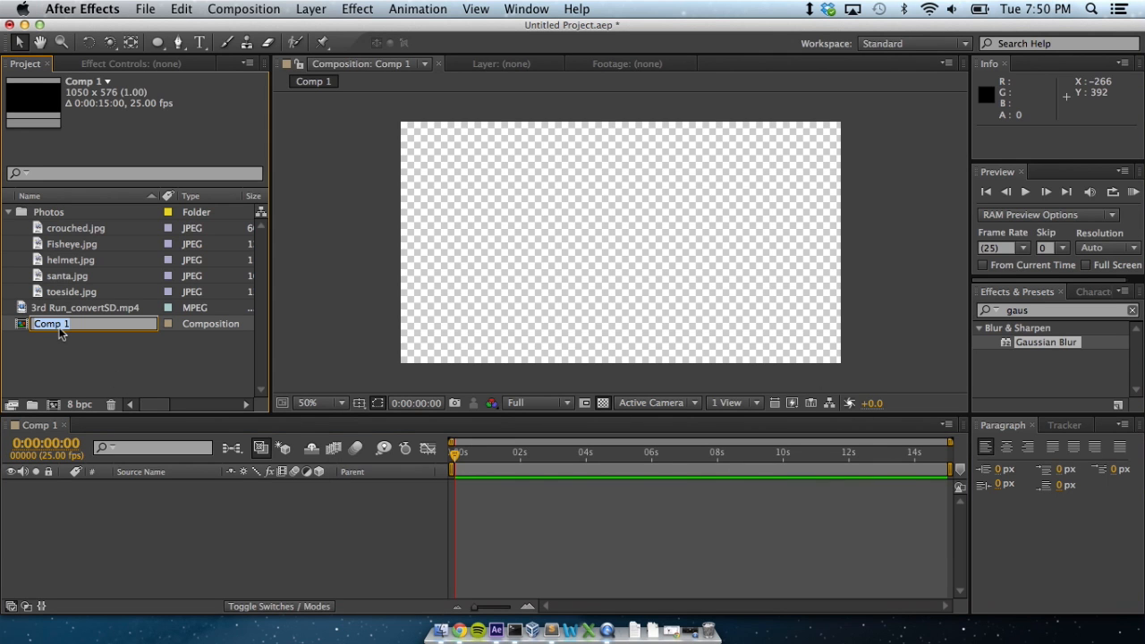
pyautogui.write('SD Comp Demo')
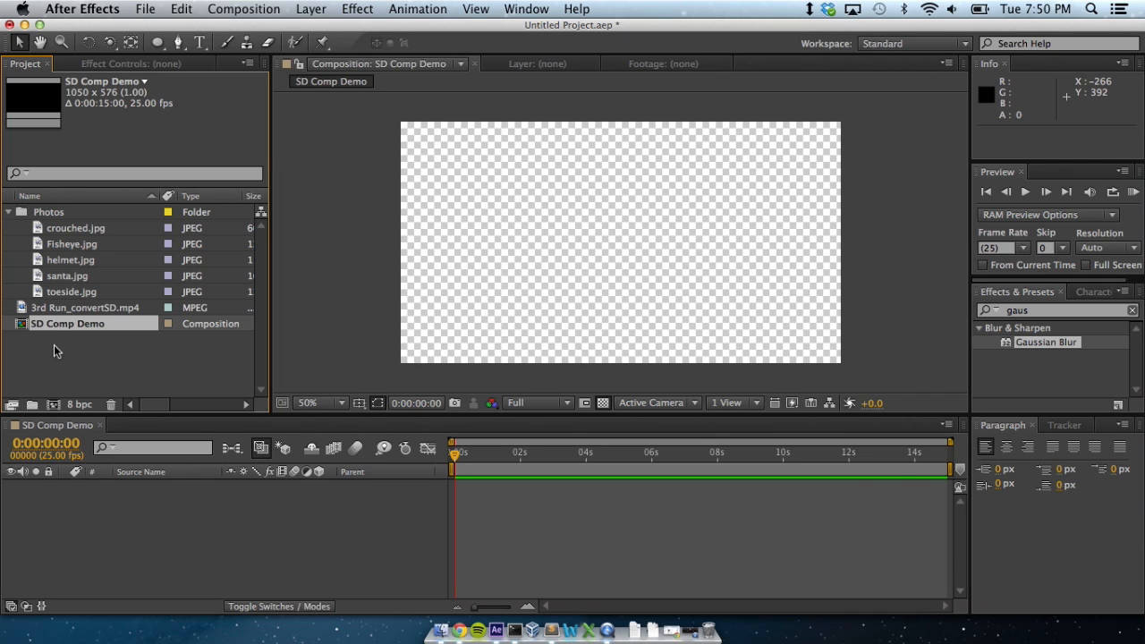
pyautogui.click(54, 349)
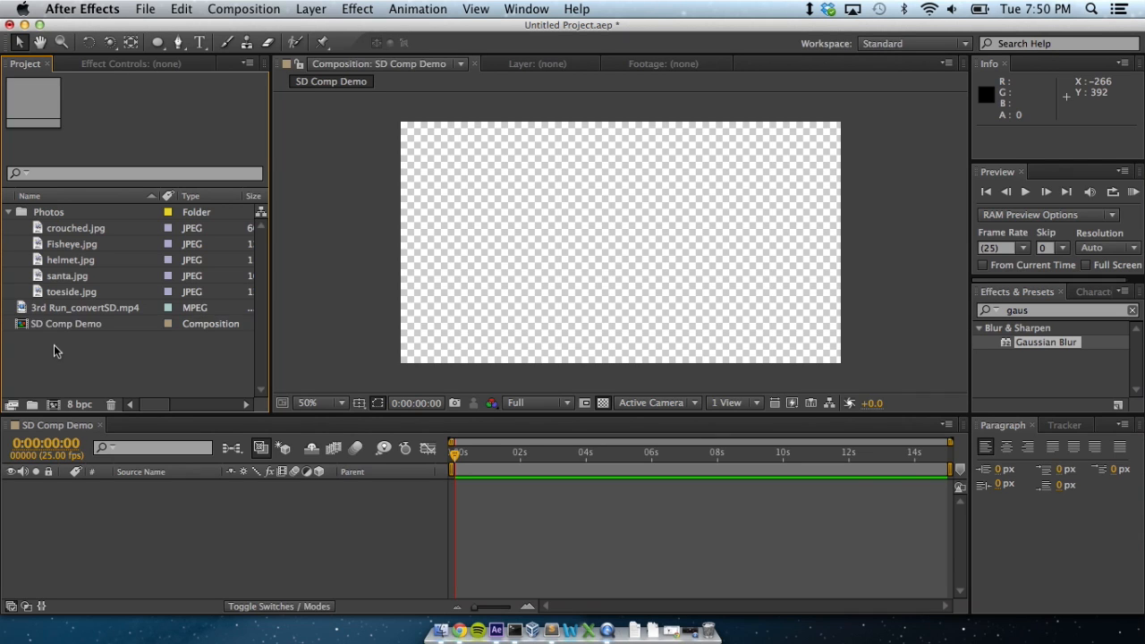
# Change SD Comp Demo's duration to 0:00:20:00 in Composition Settings
pyautogui.click(68, 323)
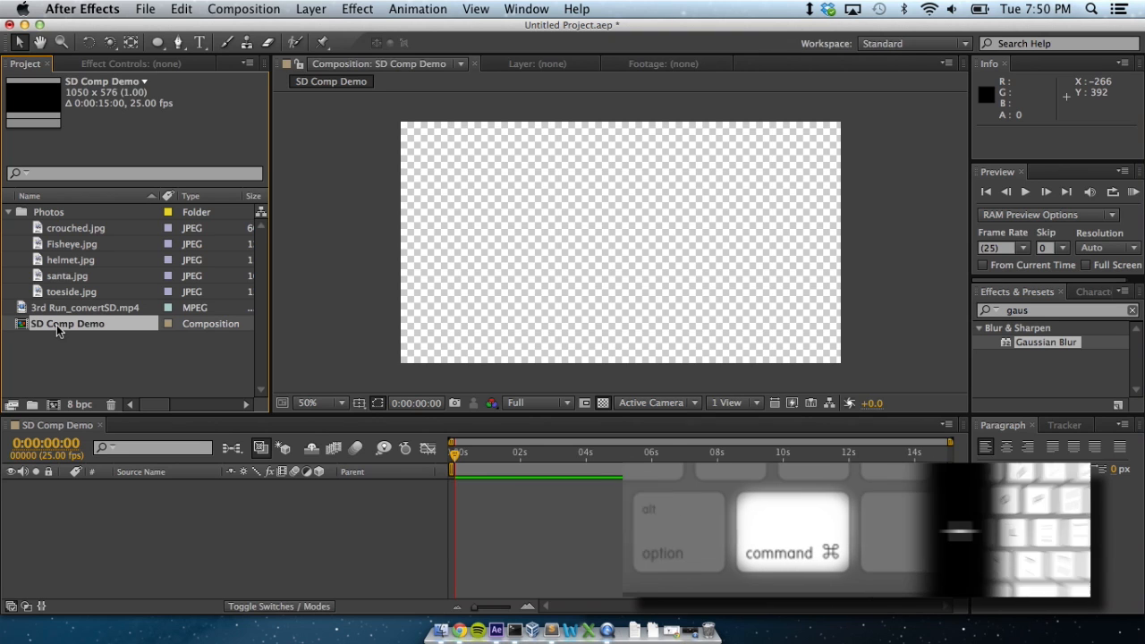
pyautogui.press('cmd+k')
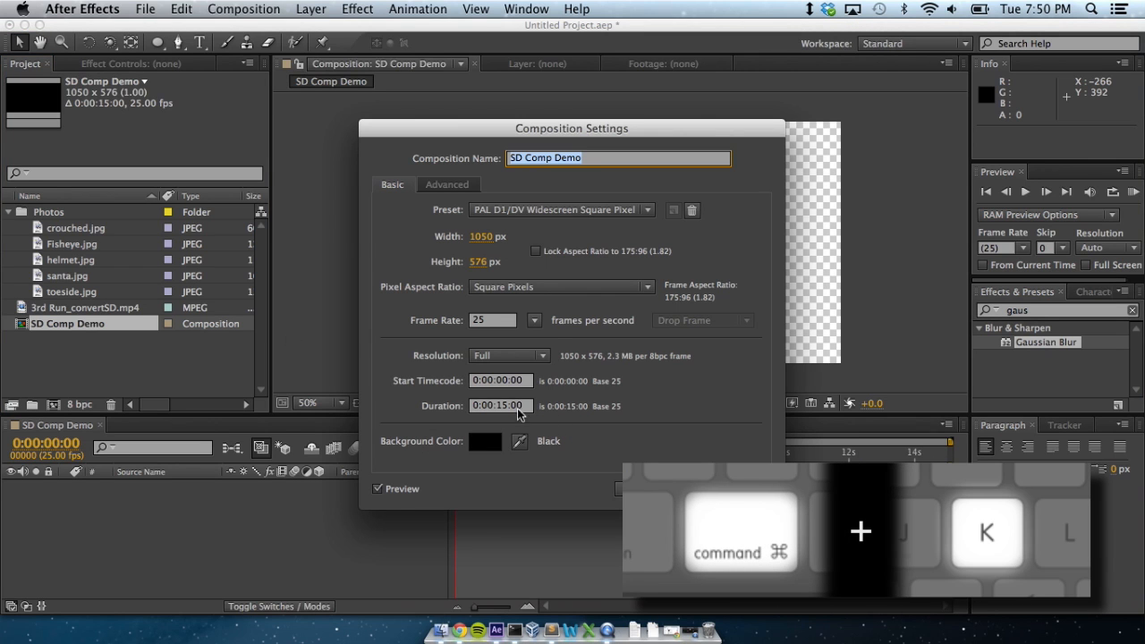
pyautogui.write('0:00:20:00')
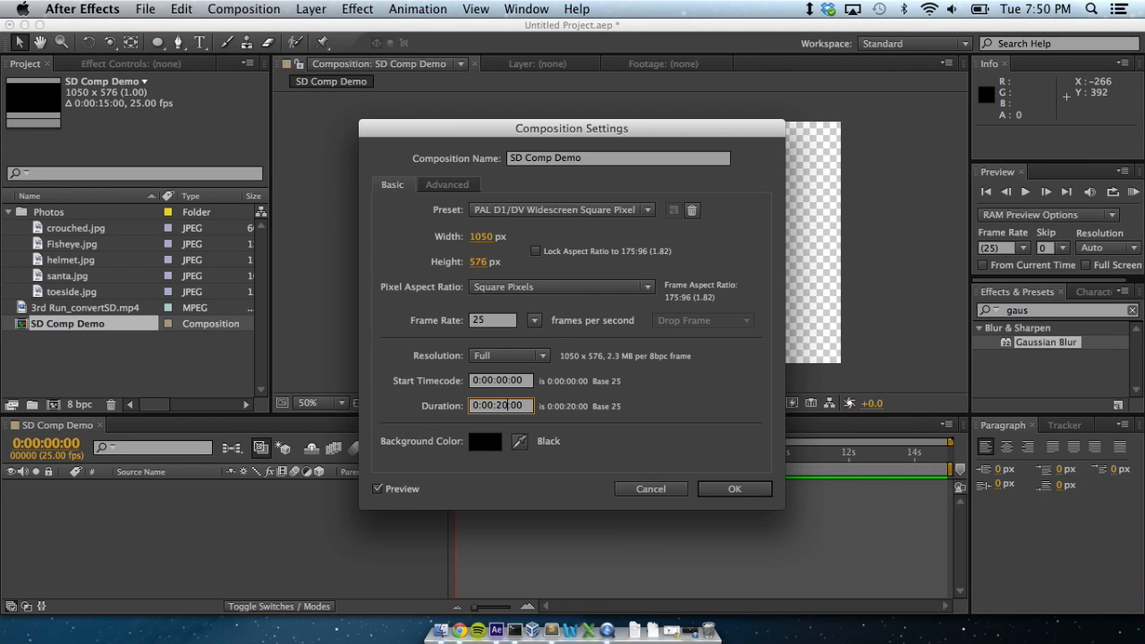
pyautogui.click(734, 489)
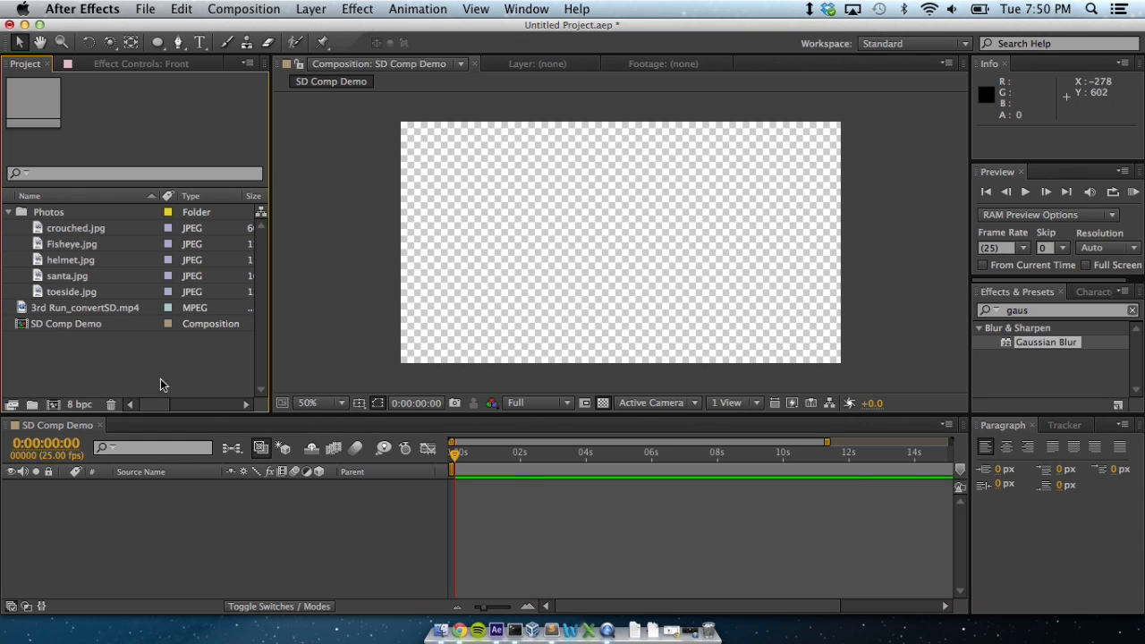
pyautogui.moveTo(138, 383)
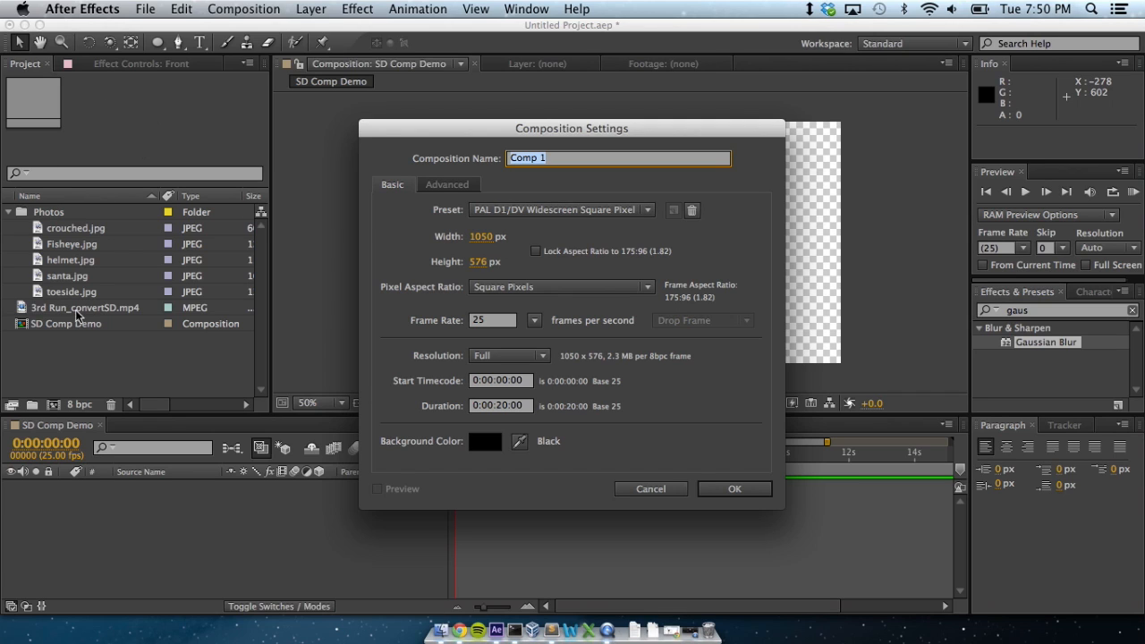
# Create HD Comp Demo with the HDTV 1080 25 preset, then return to SD Comp Demo
pyautogui.click(542, 157)
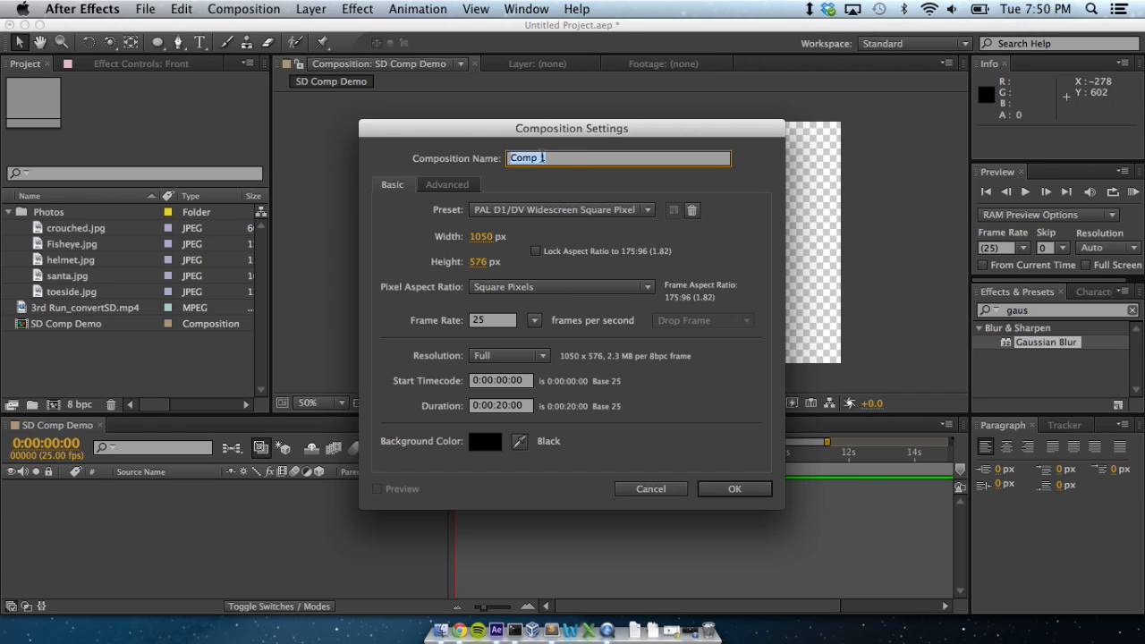
pyautogui.write('HD C')
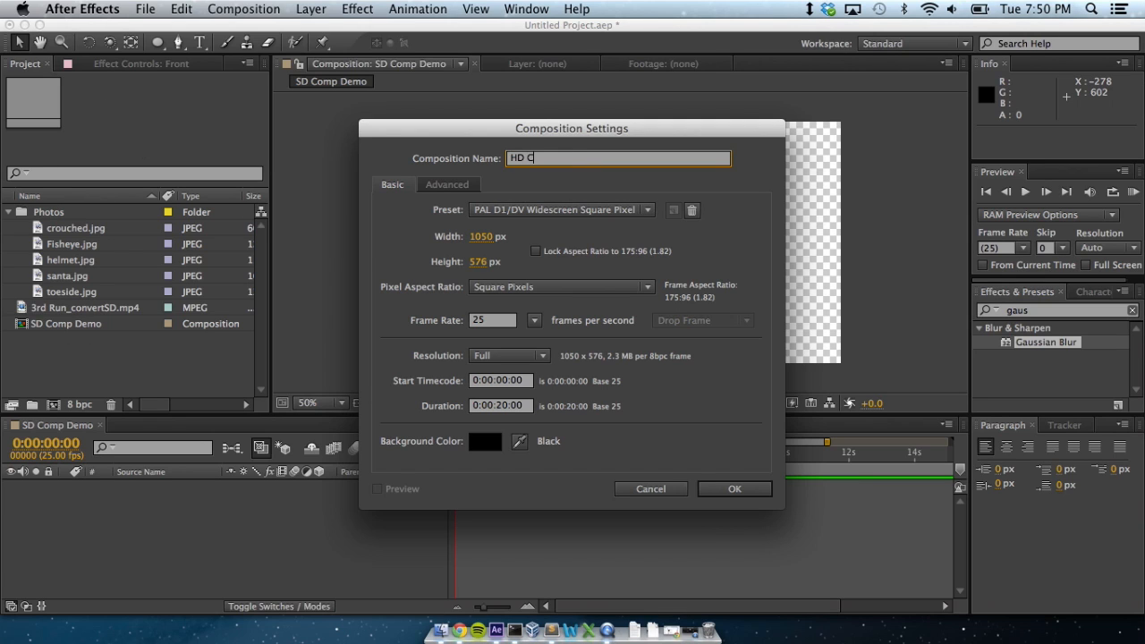
pyautogui.write('omp Demo')
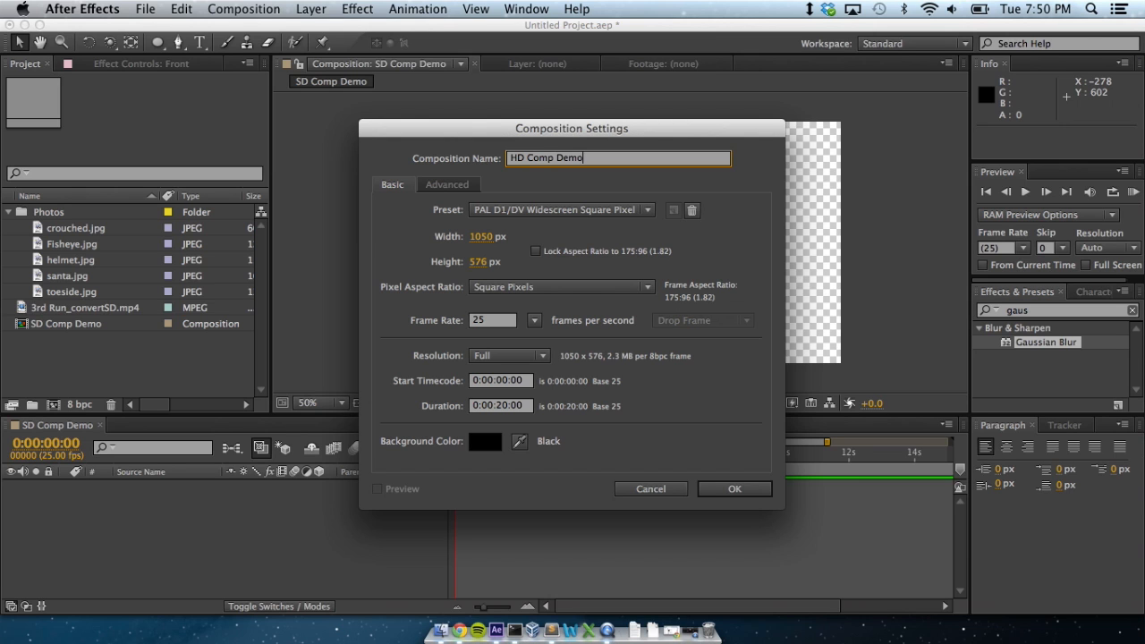
pyautogui.click(561, 209)
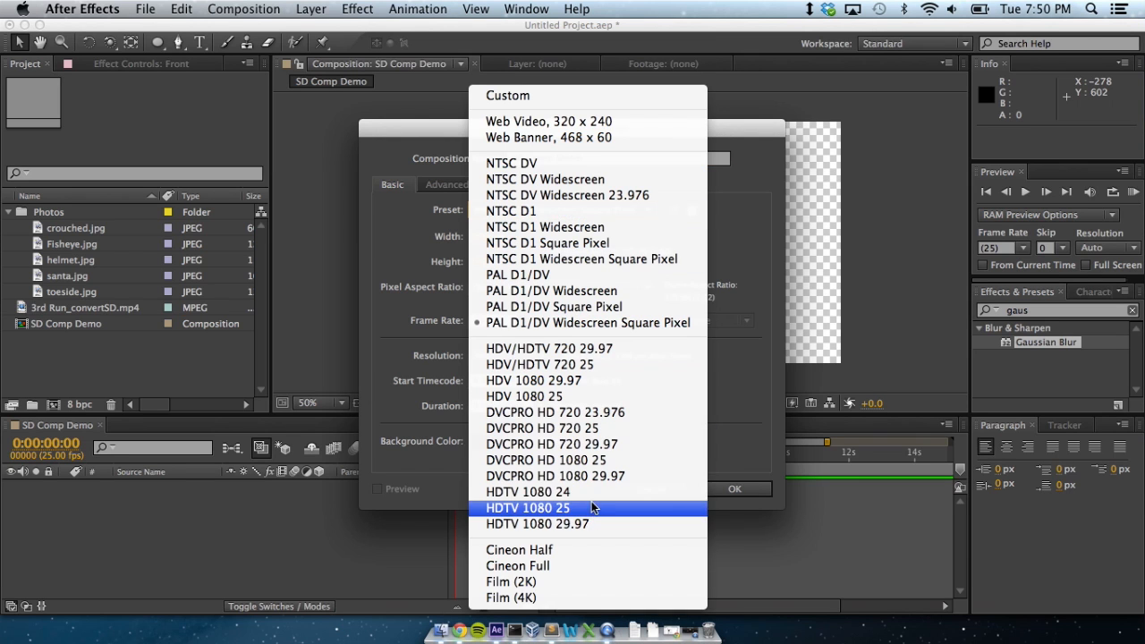
pyautogui.click(527, 507)
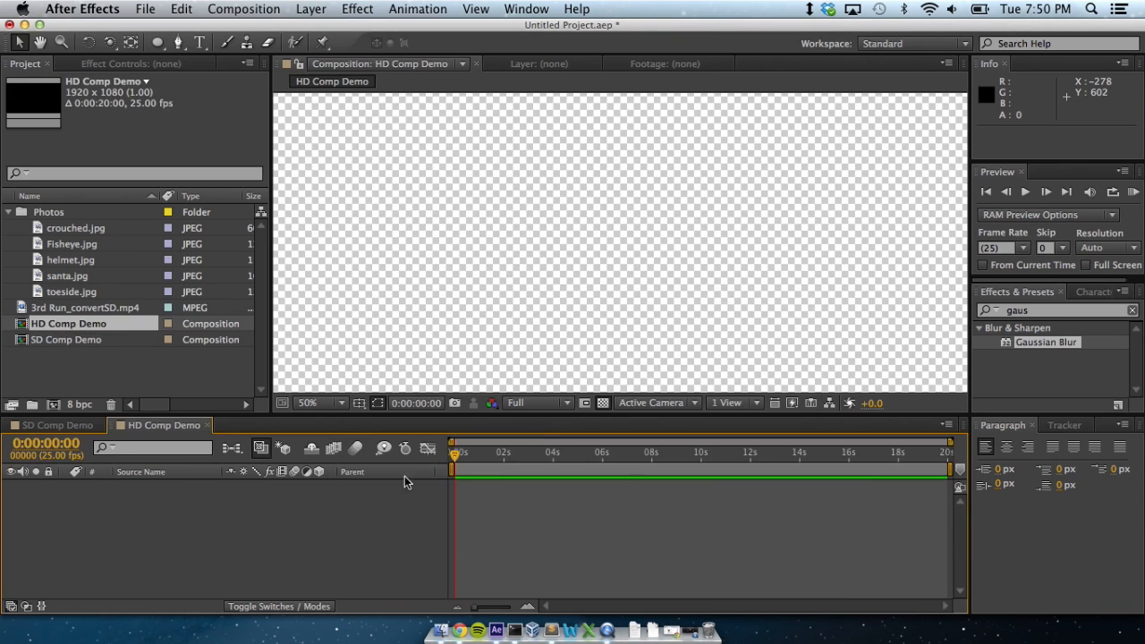
pyautogui.click(54, 425)
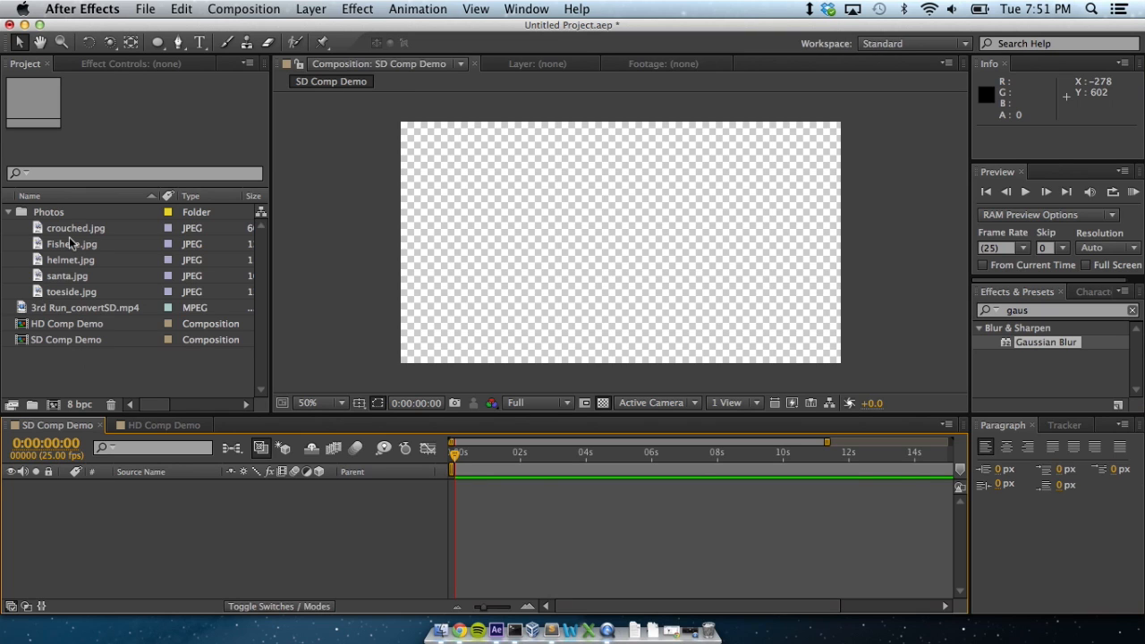
# Select the toeside.jpg layer and reveal its Scale property to set 30%
pyautogui.click(72, 291)
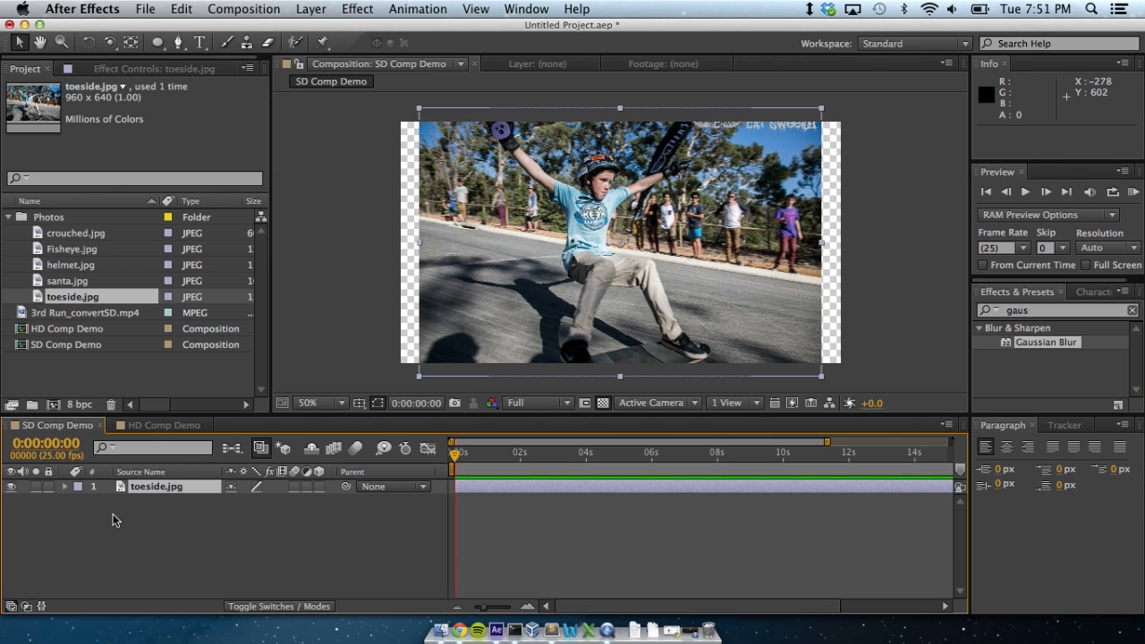
pyautogui.moveTo(123, 514)
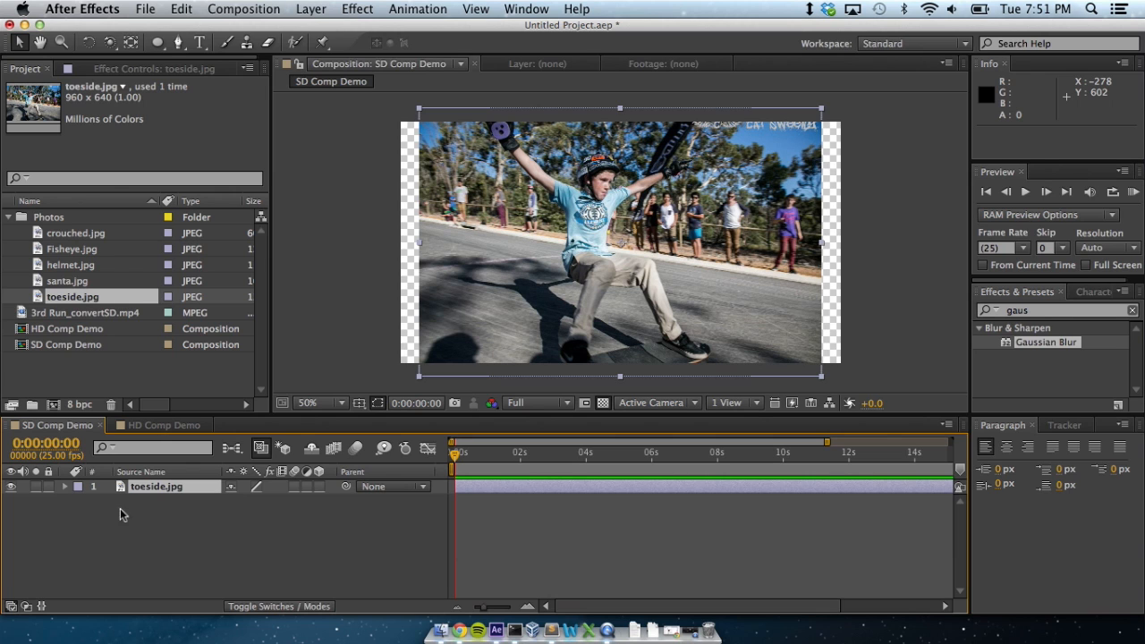
pyautogui.press('s')
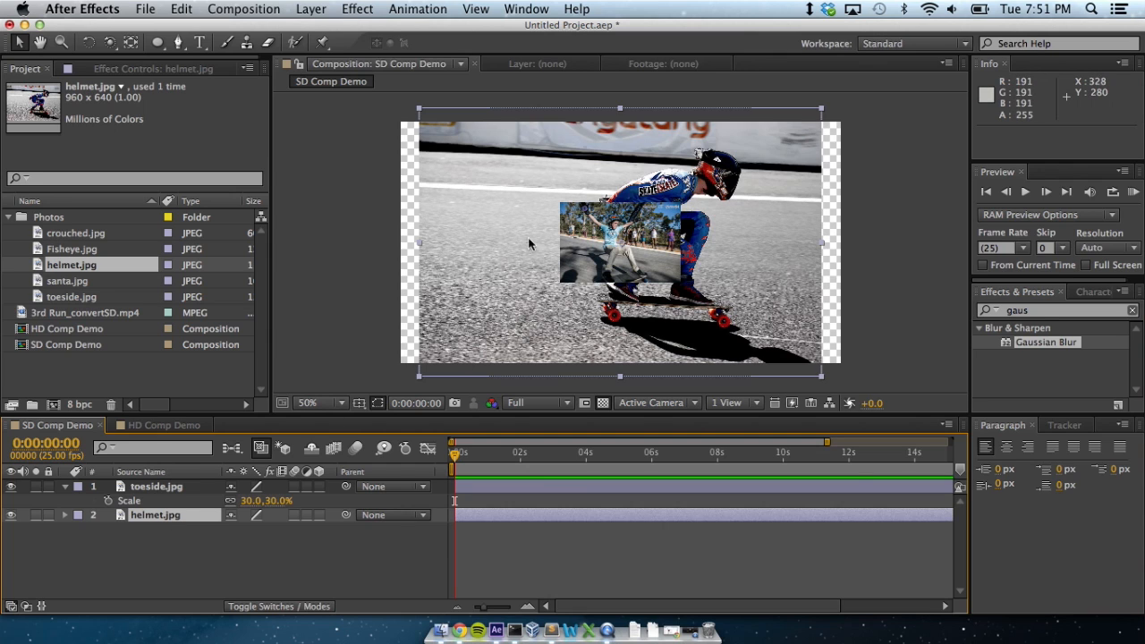
pyautogui.moveTo(102, 322)
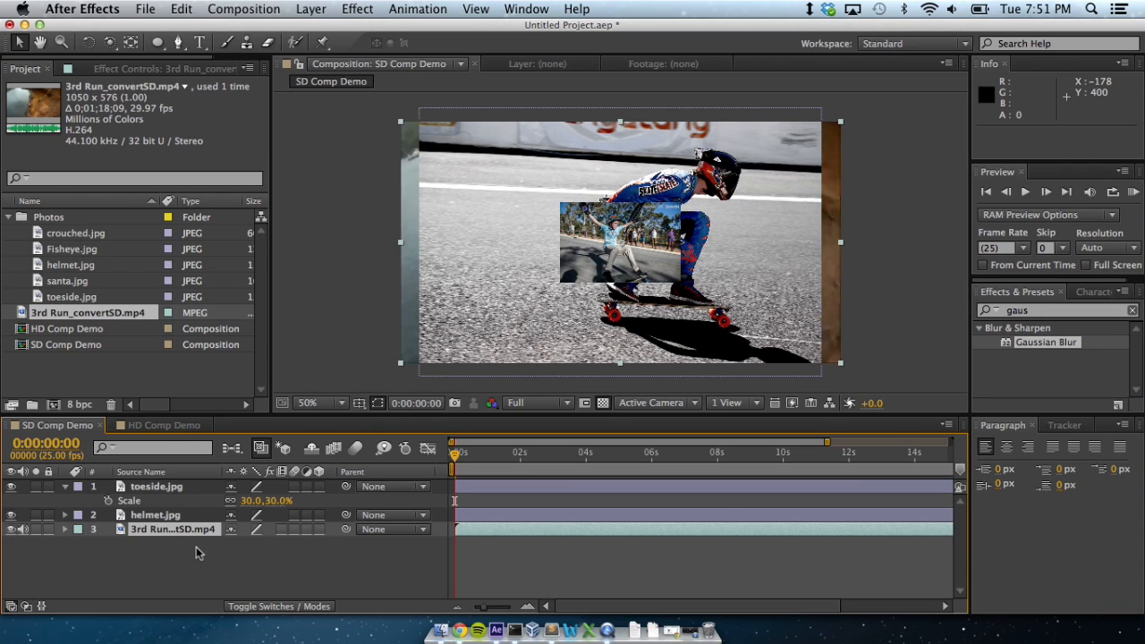
pyautogui.moveTo(231, 551)
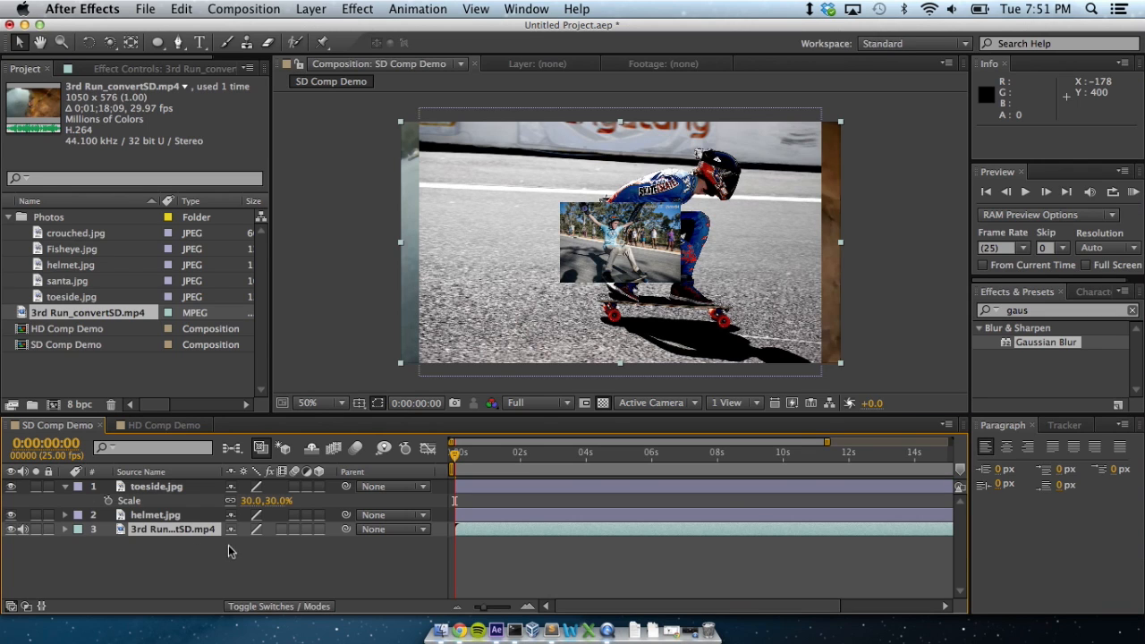
# Add Position expressions through the Layer menu and dismiss the expression error warning
pyautogui.click(318, 487)
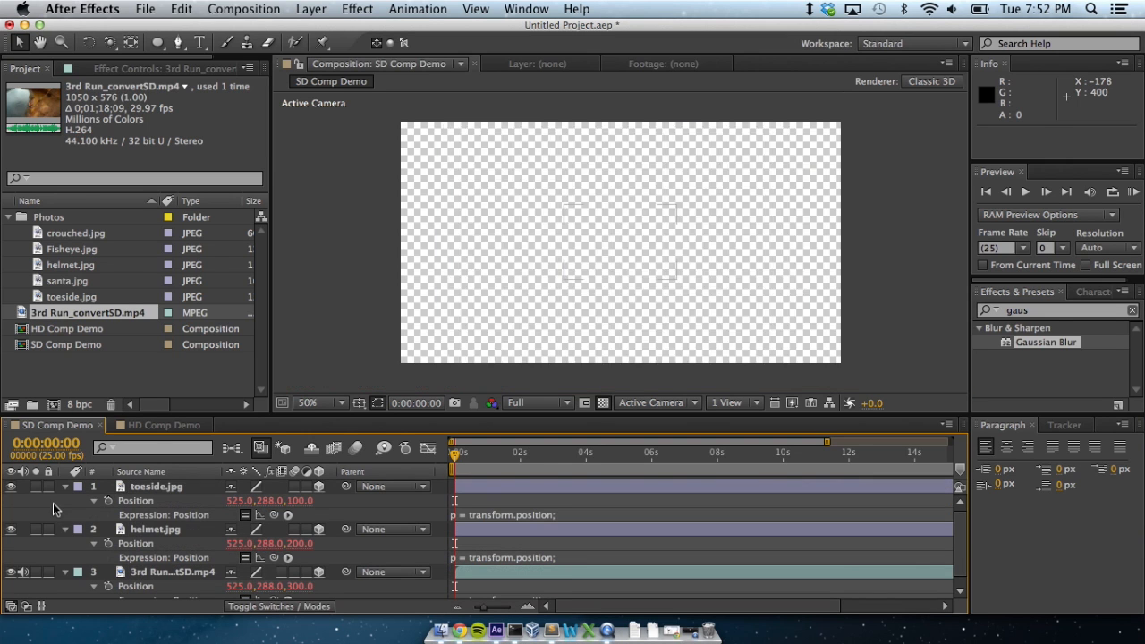
pyautogui.click(310, 9)
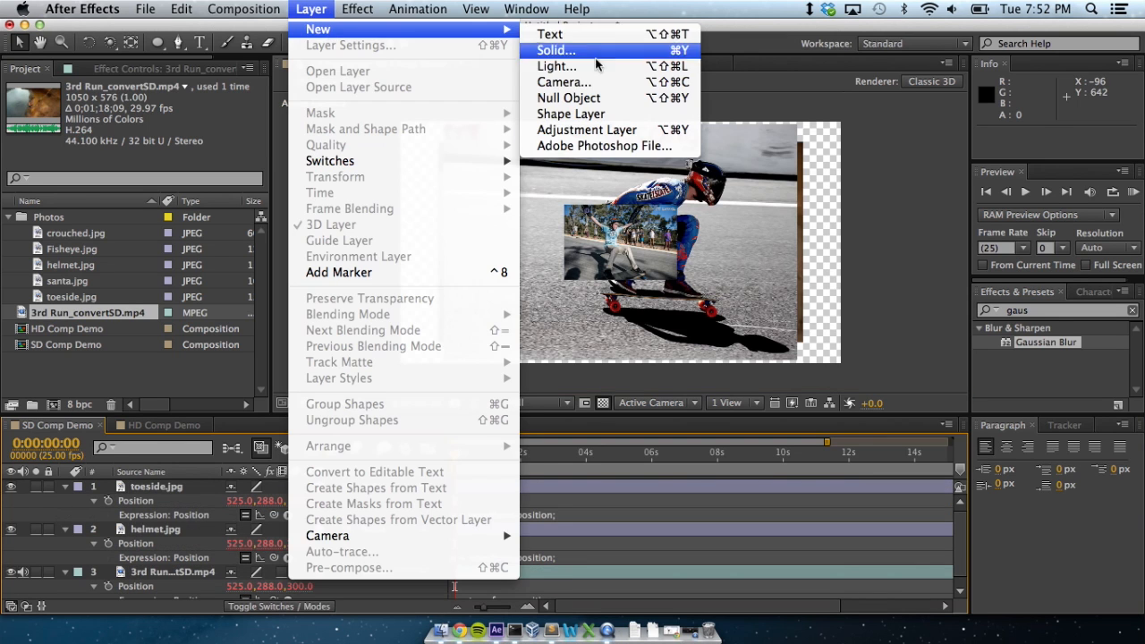
pyautogui.click(563, 82)
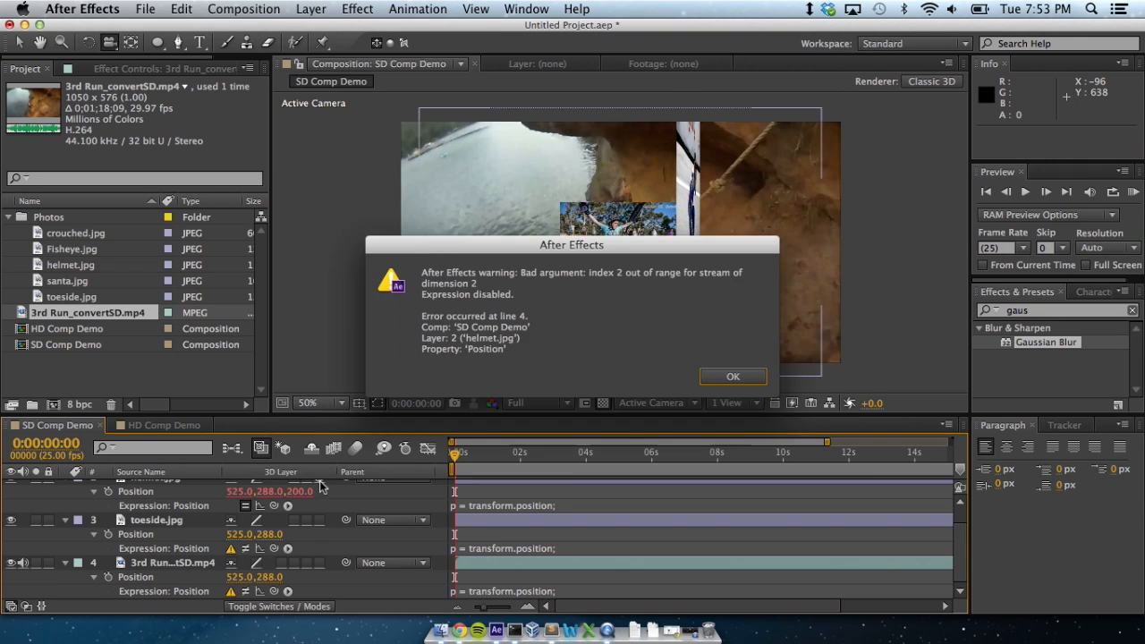
pyautogui.click(733, 376)
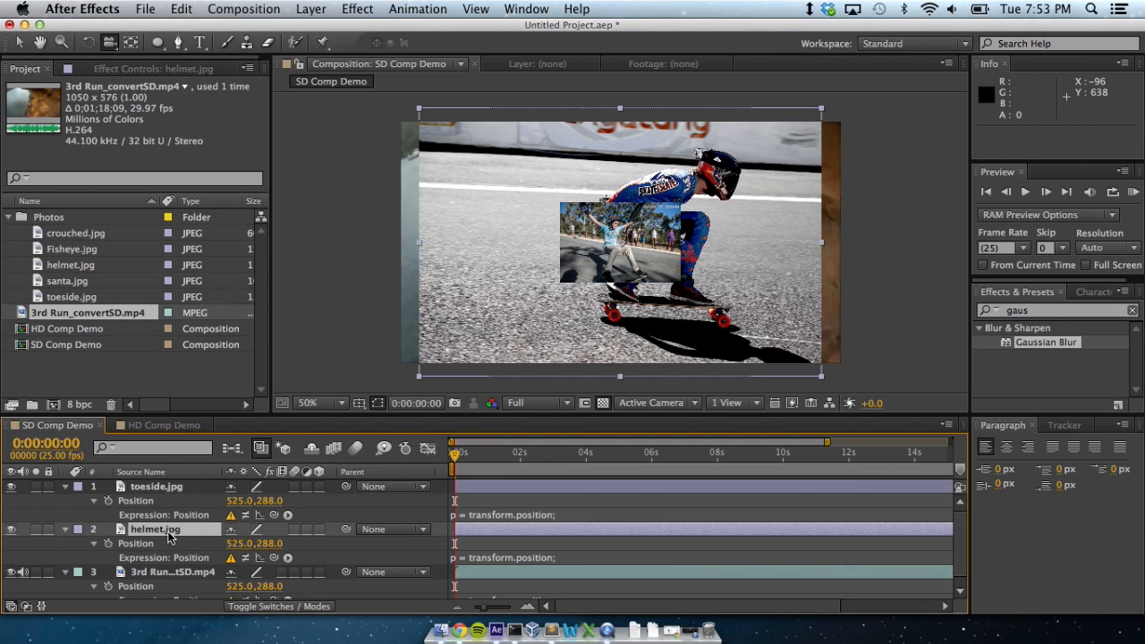
# Remove the Position expressions, set toeside and helmet to 525,288, reorder, and undo
pyautogui.press('s')
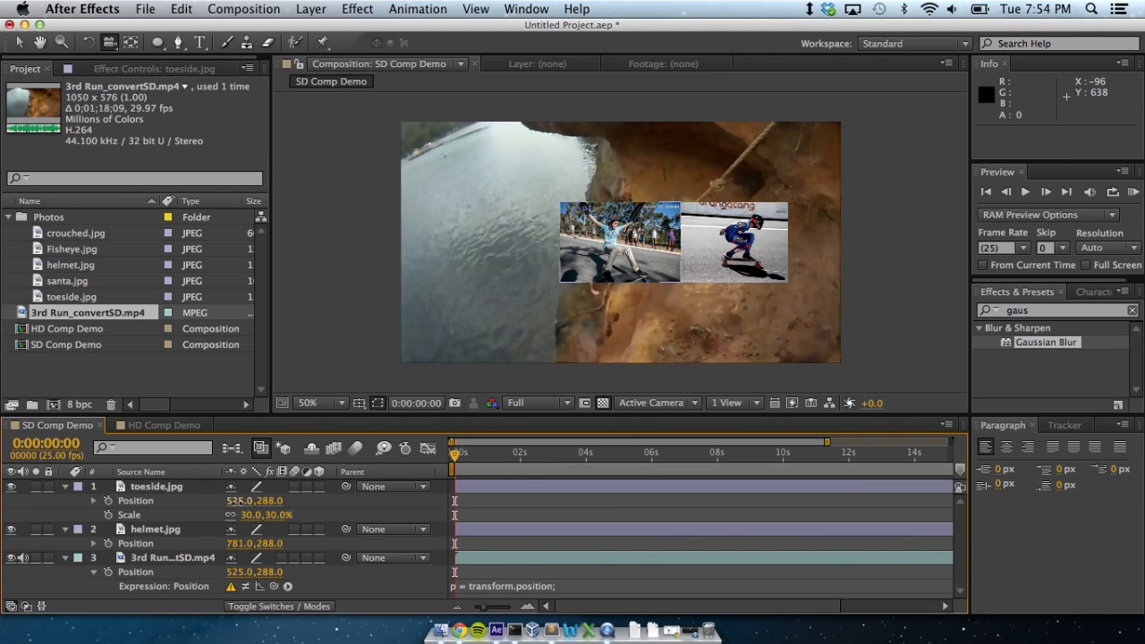
pyautogui.press('shift')
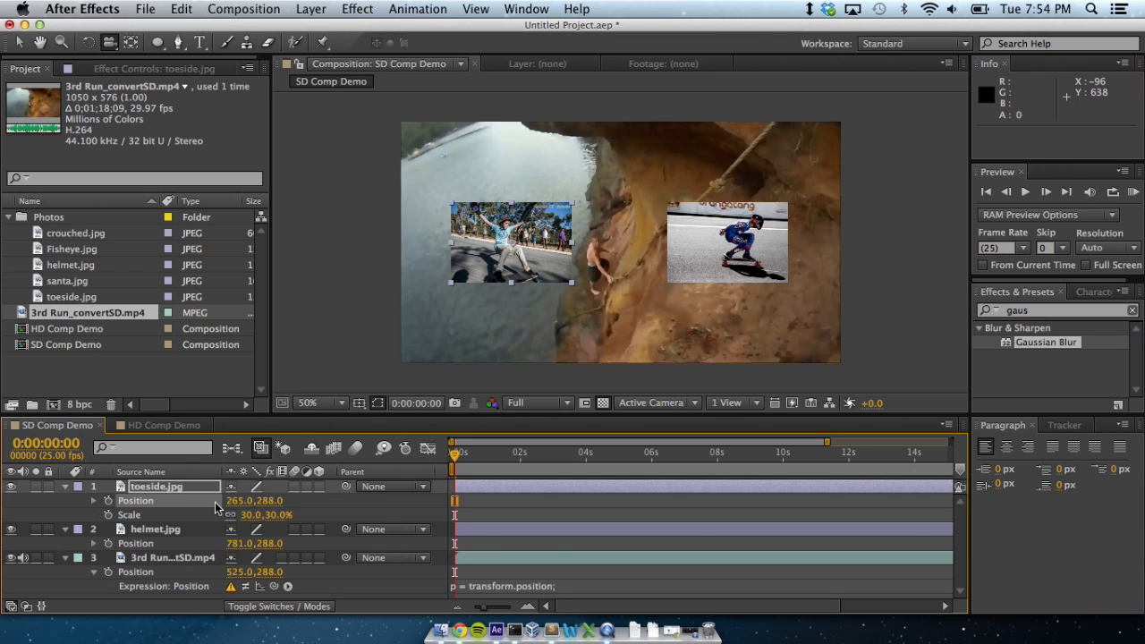
pyautogui.press('cmd+z')
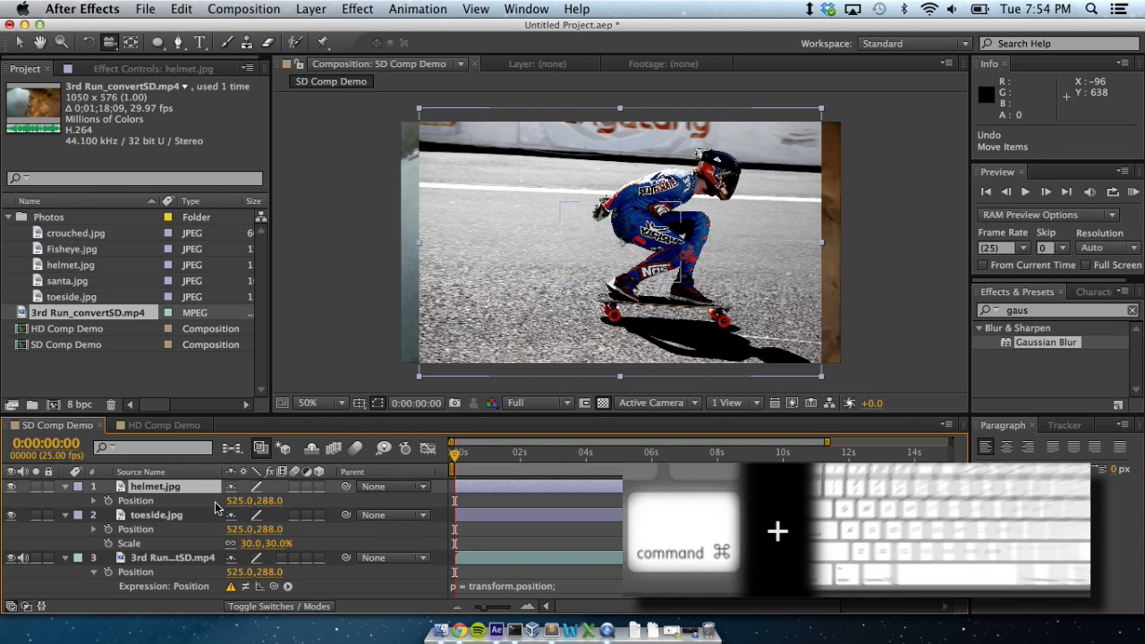
# Redo an earlier change and scrub the video layer's scale to 82%
pyautogui.press('cmd+shift+z')
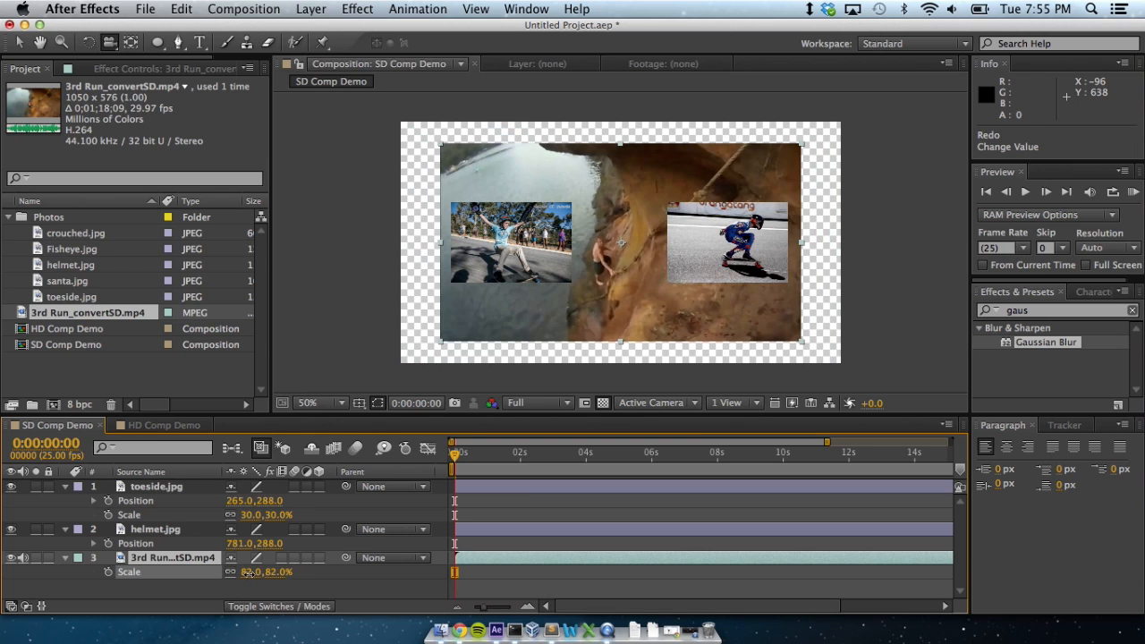
pyautogui.moveTo(259, 572); pyautogui.dragTo(268, 572)
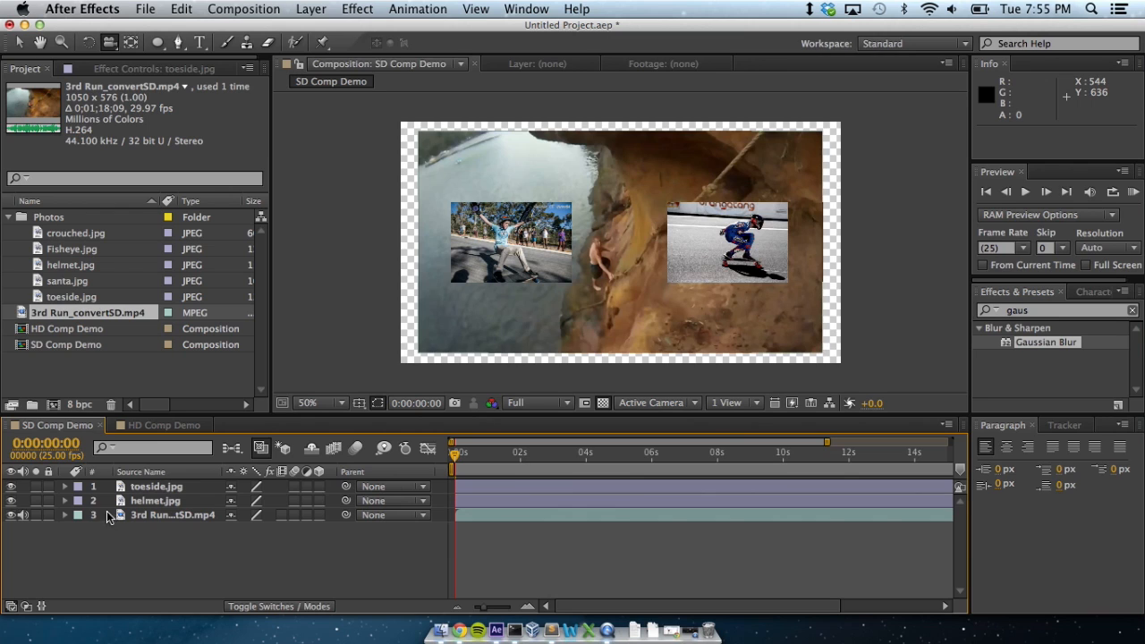
# Reveal toeside.jpg's Transform properties and scrub its rotation and opacity
pyautogui.click(65, 486)
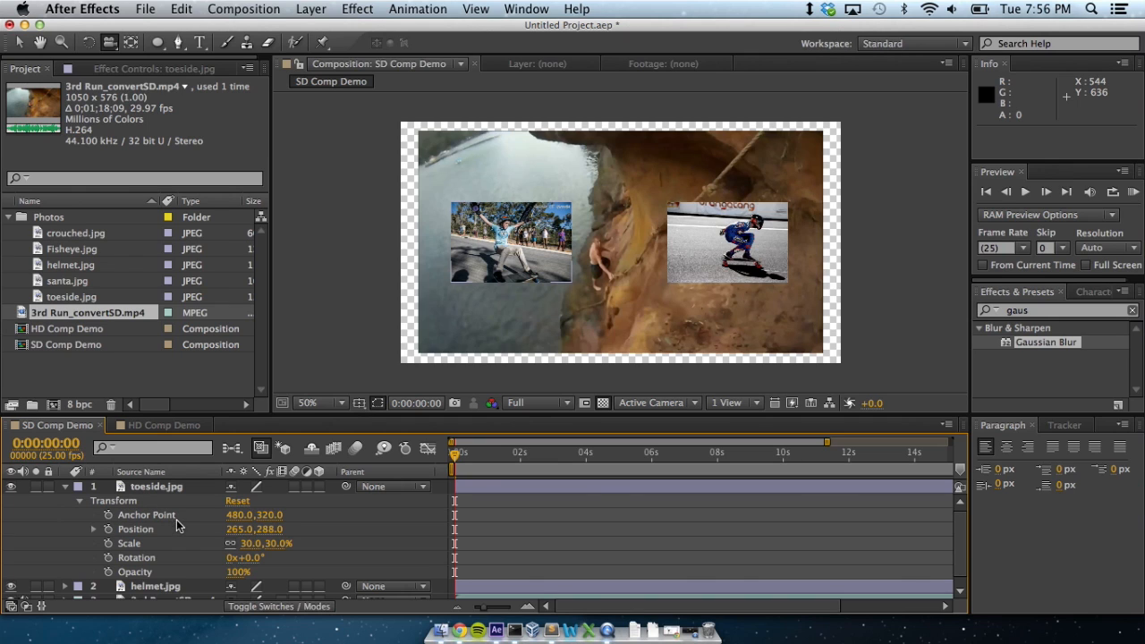
pyautogui.moveTo(250, 568)
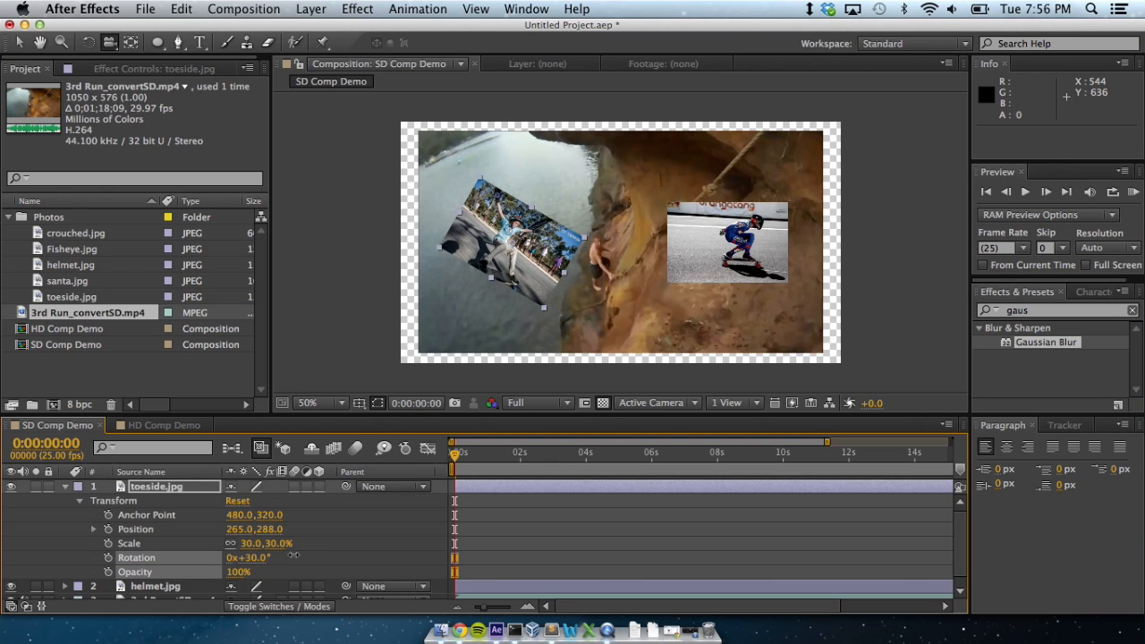
pyautogui.moveTo(248, 558); pyautogui.dragTo(224, 558)
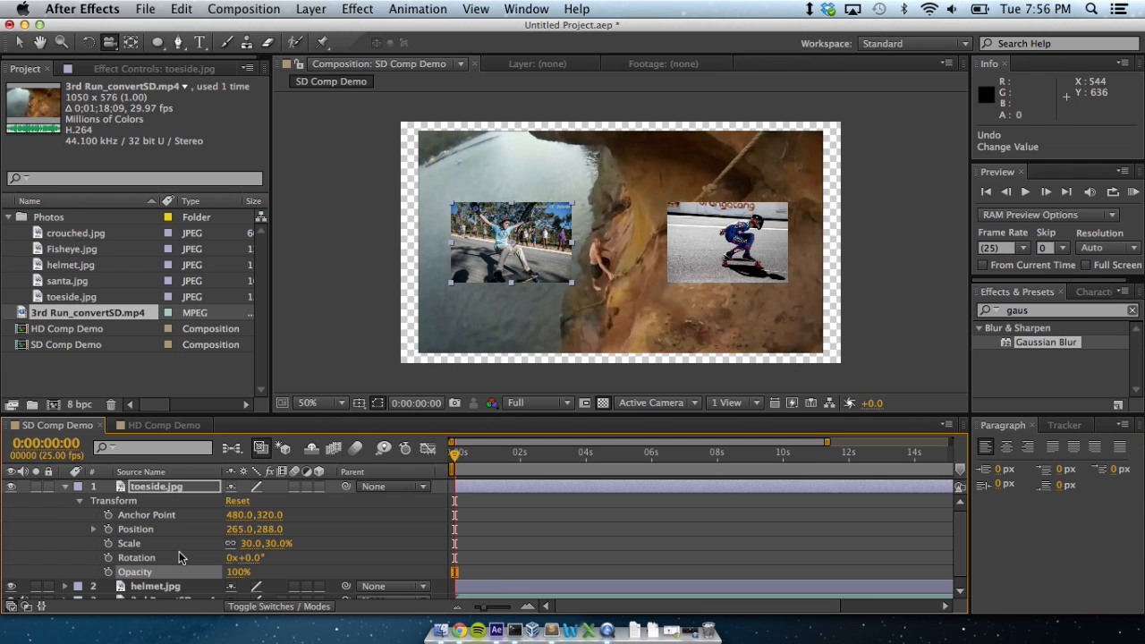
pyautogui.moveTo(255, 564)
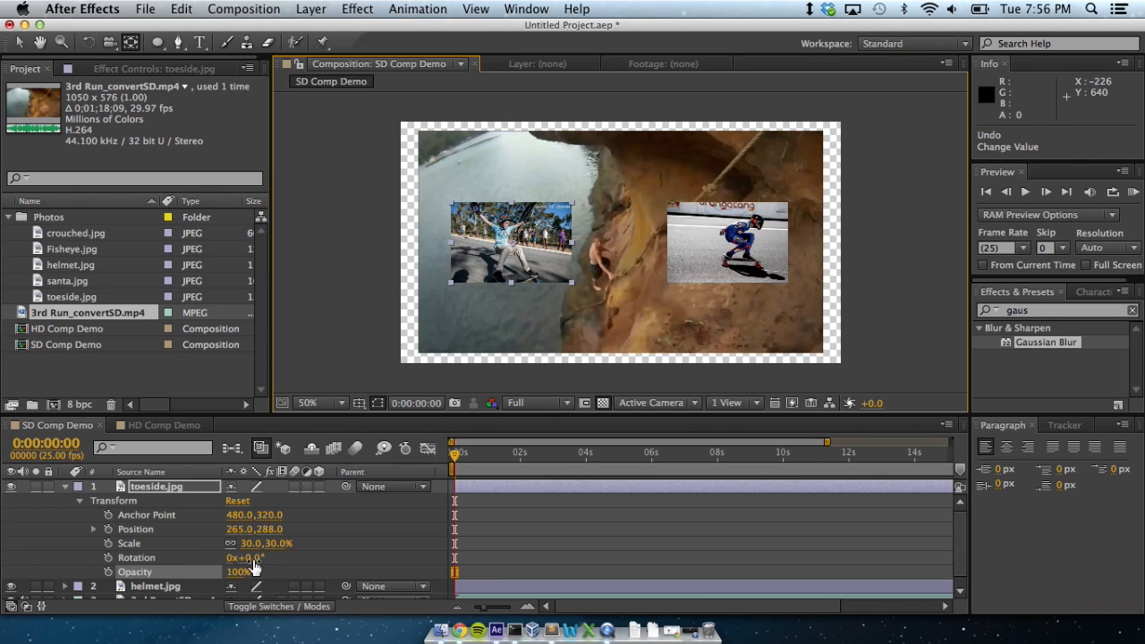
pyautogui.moveTo(249, 557); pyautogui.dragTo(260, 557)
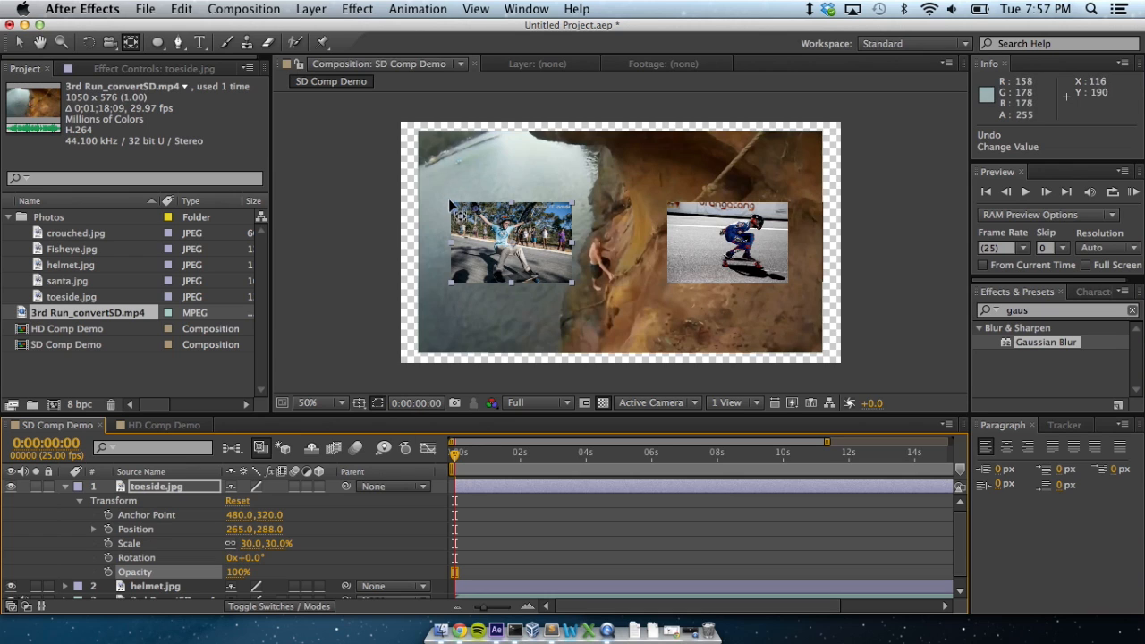
pyautogui.moveTo(407, 137)
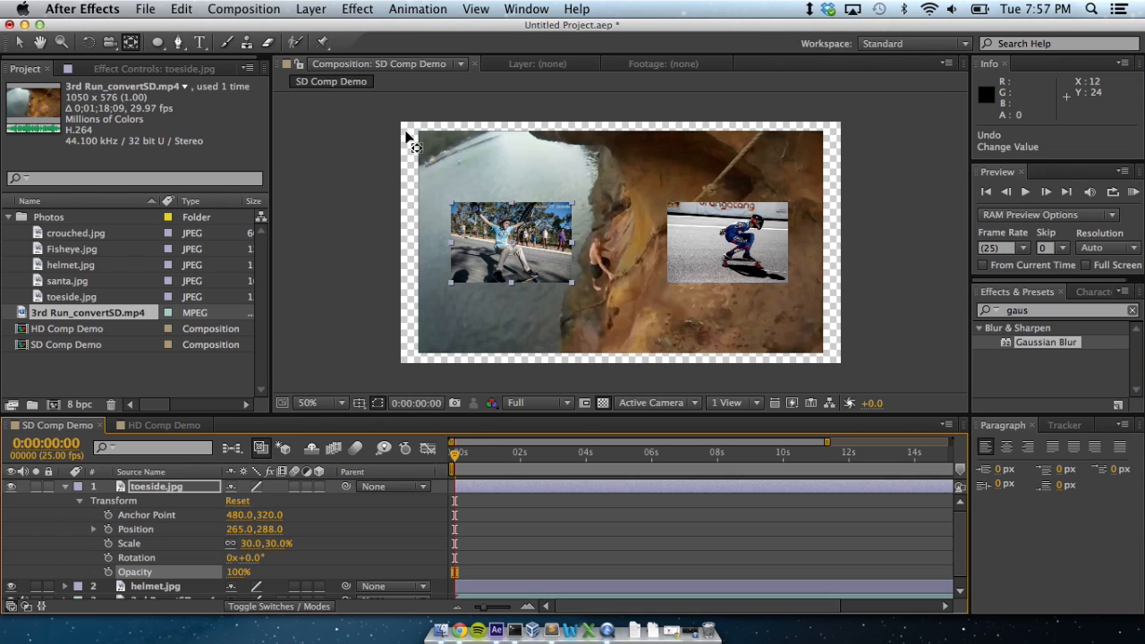
pyautogui.moveTo(286, 374)
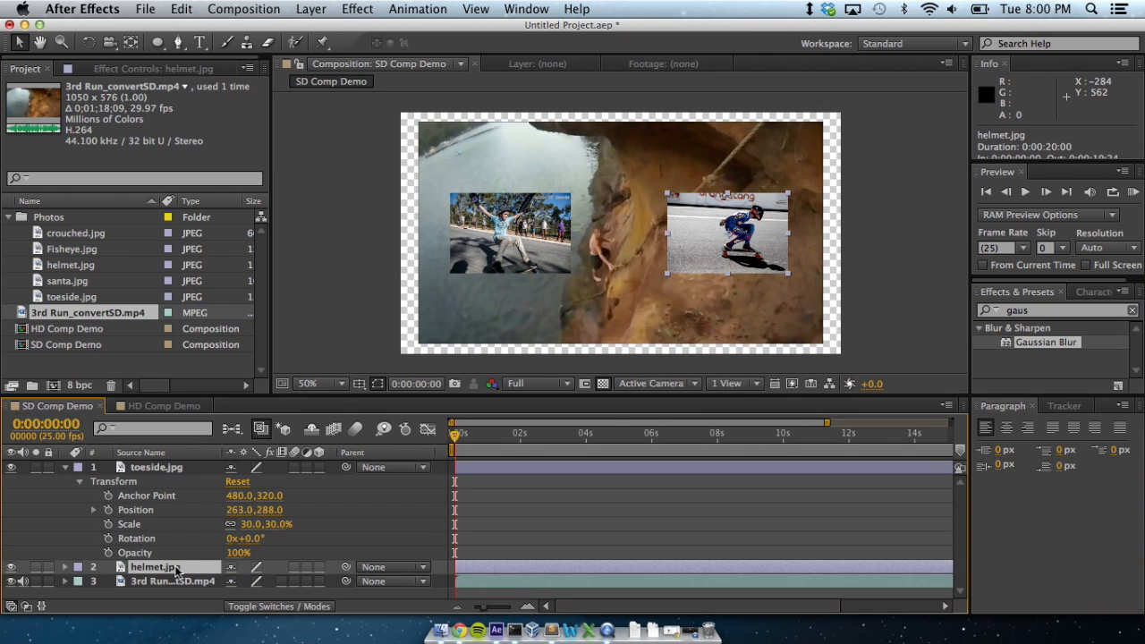
# Collapse toeside.jpg's Transform properties
pyautogui.click(64, 567)
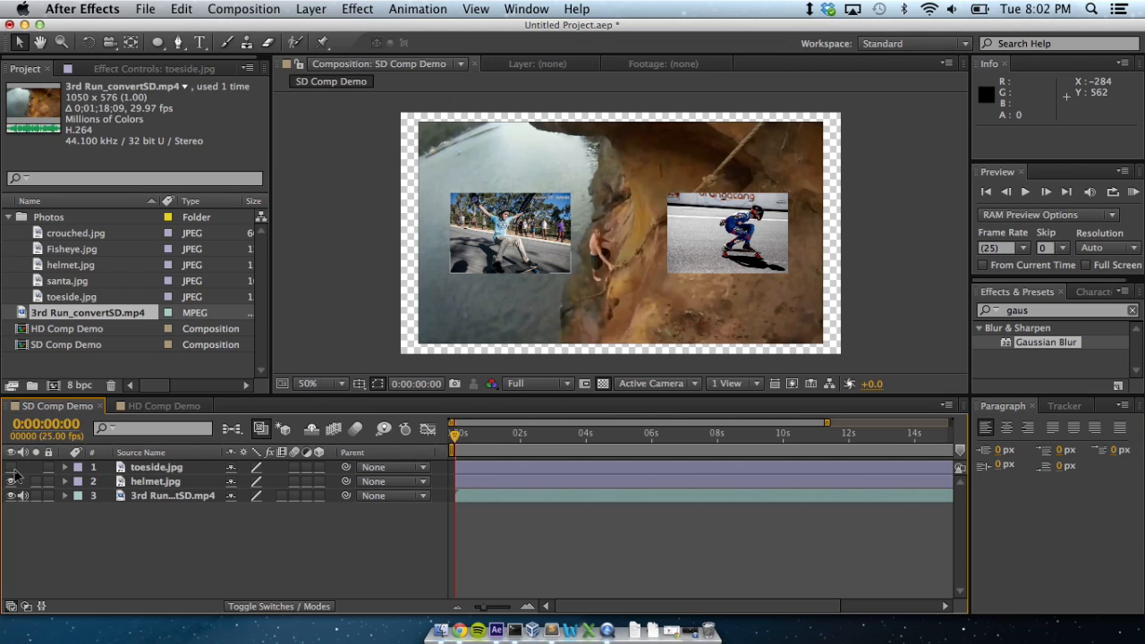
# Select the toeside.jpg layer to isolate its 30% Scale property
pyautogui.click(12, 467)
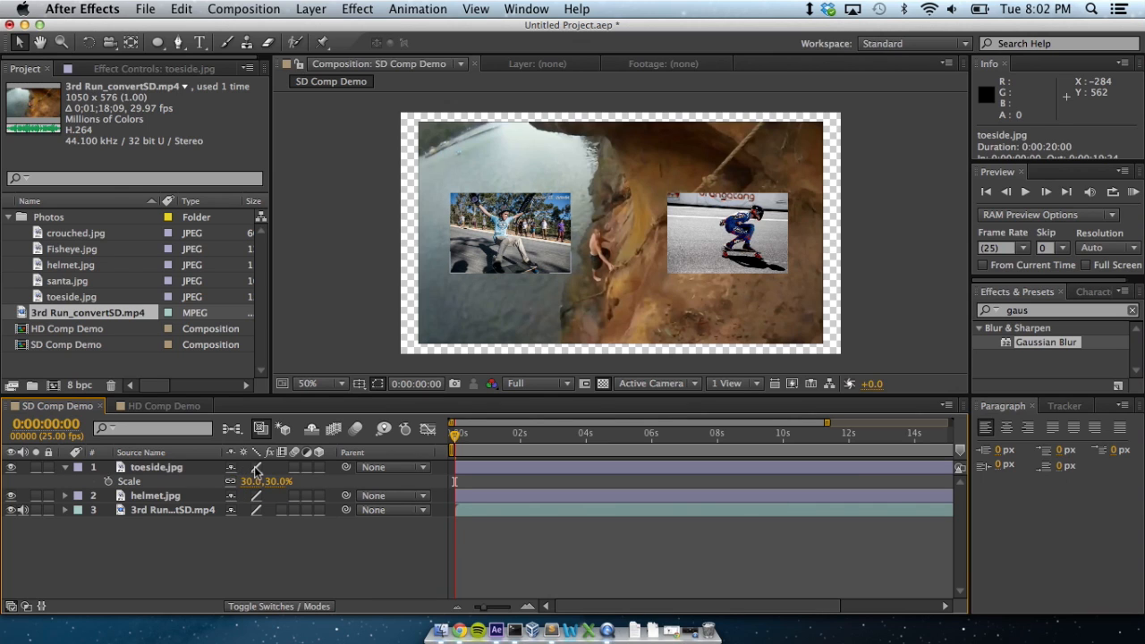
pyautogui.moveTo(273, 472)
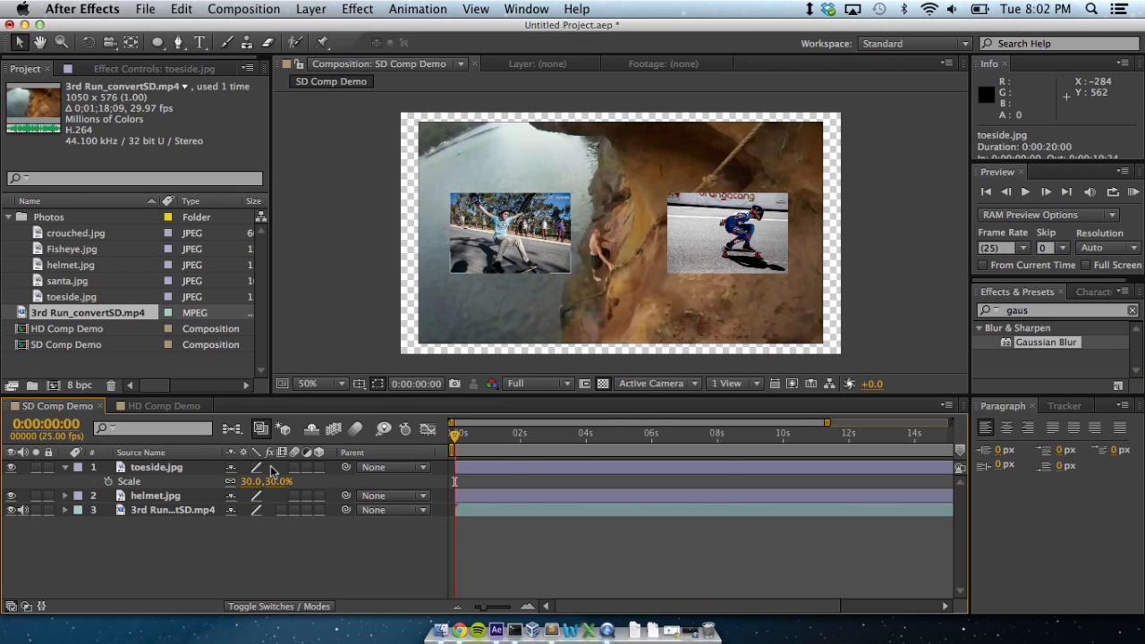
pyautogui.moveTo(277, 471)
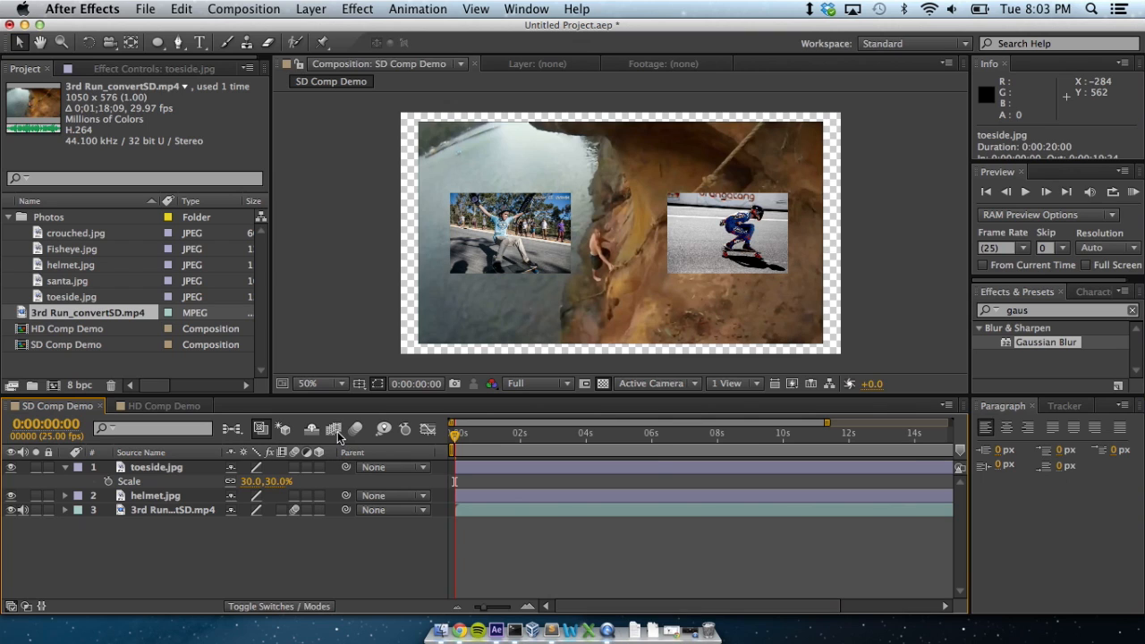
pyautogui.moveTo(335, 429)
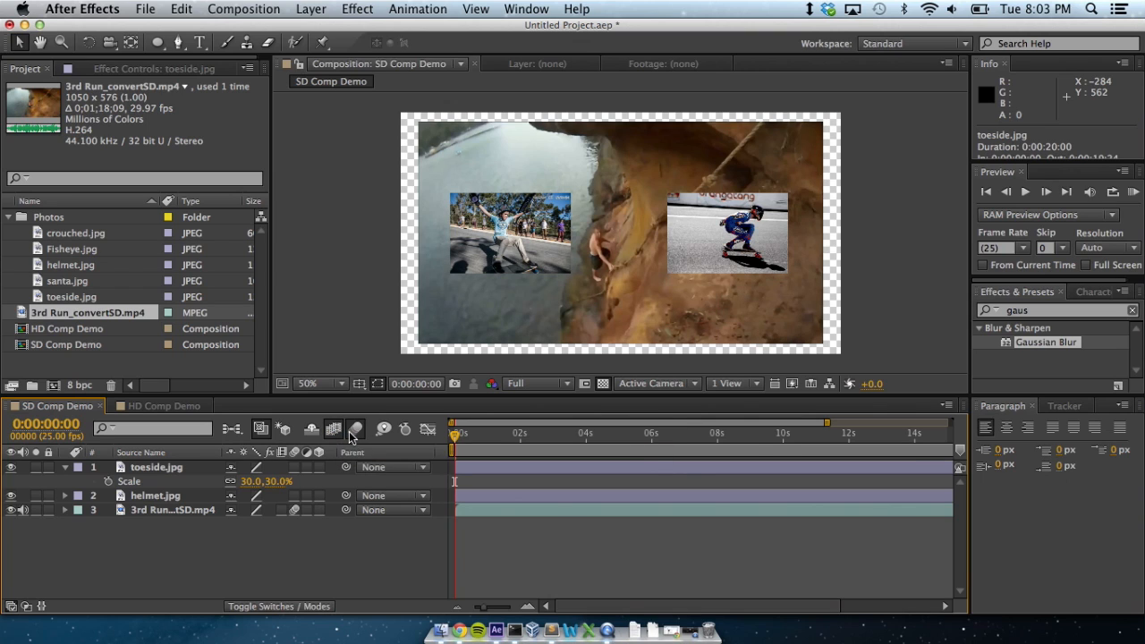
pyautogui.moveTo(334, 429)
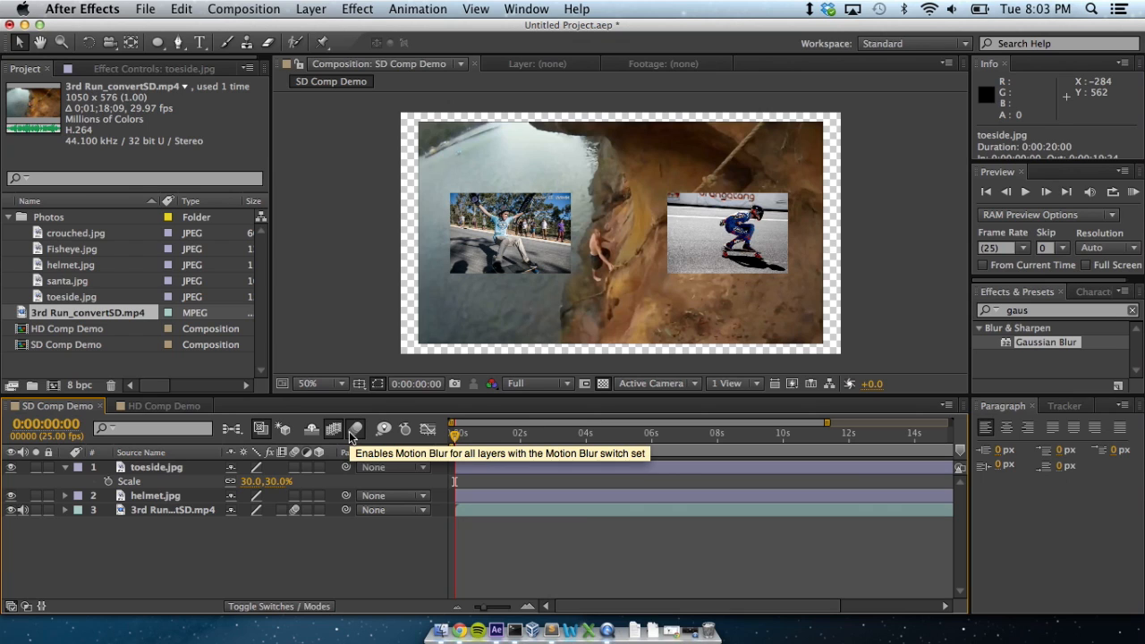
pyautogui.moveTo(284, 510)
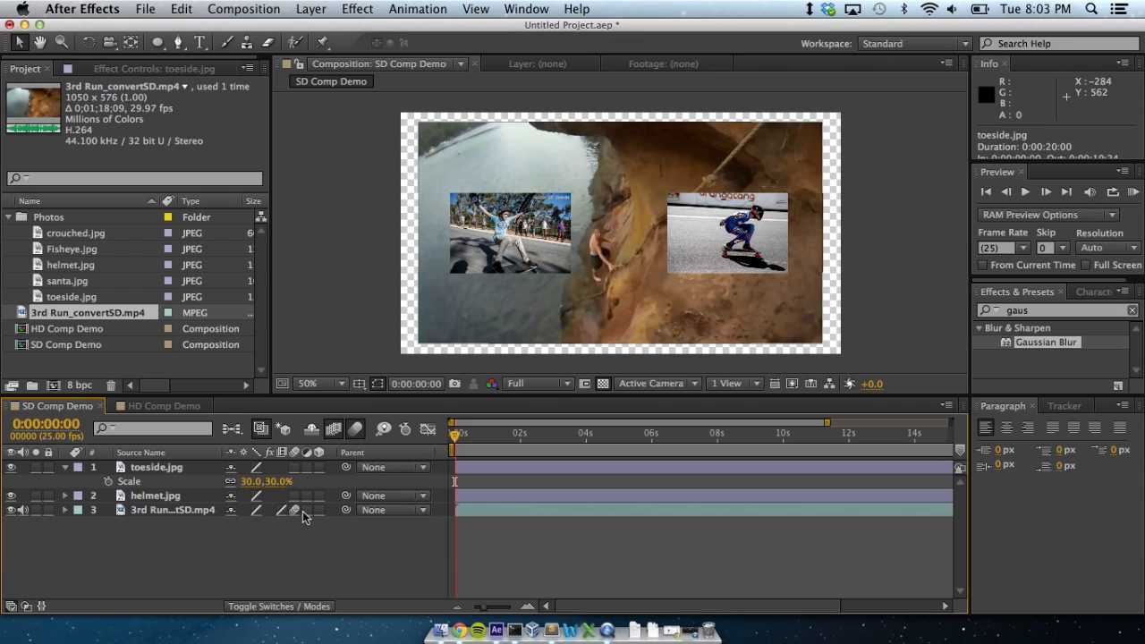
pyautogui.moveTo(311, 508)
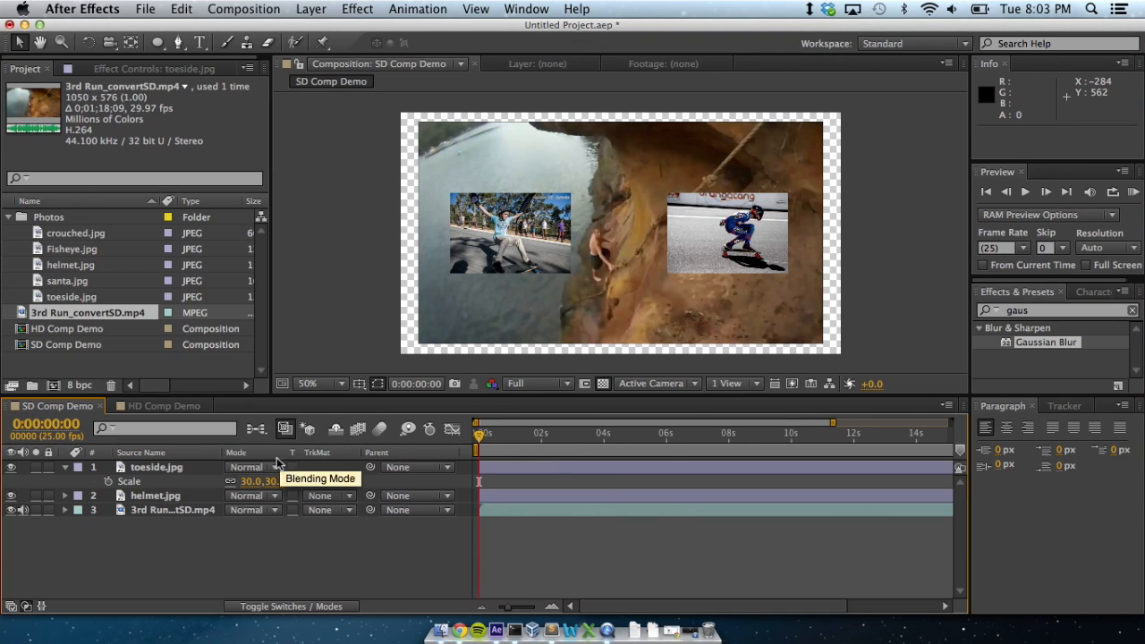
# Try Darker Color blending on toeside.jpg, then revert it to normal blending
pyautogui.click(253, 466)
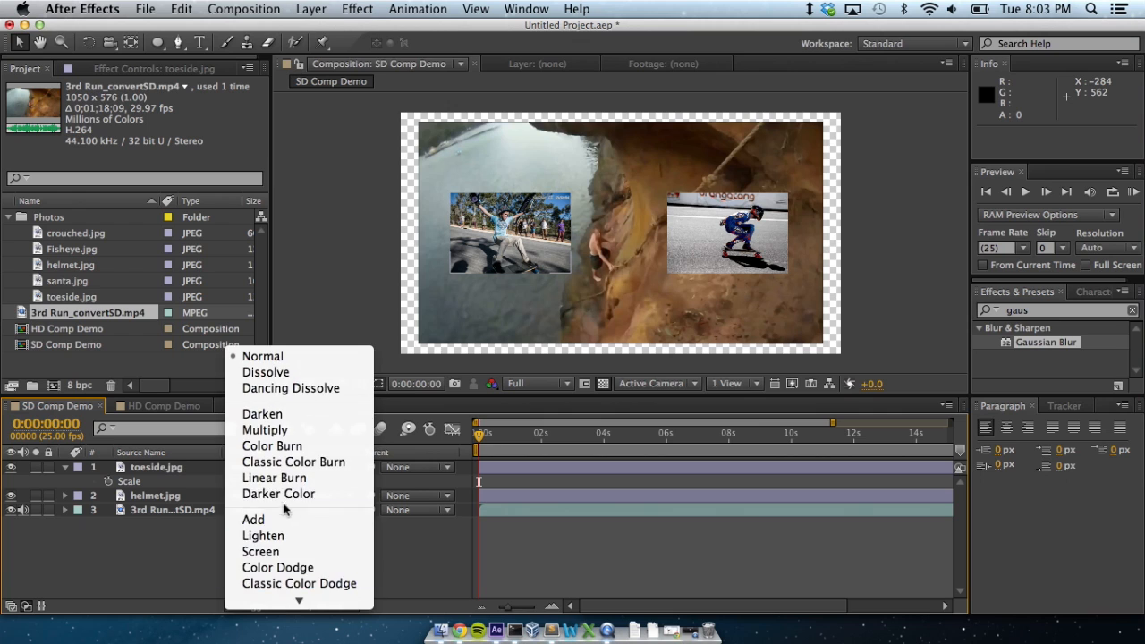
pyautogui.click(278, 494)
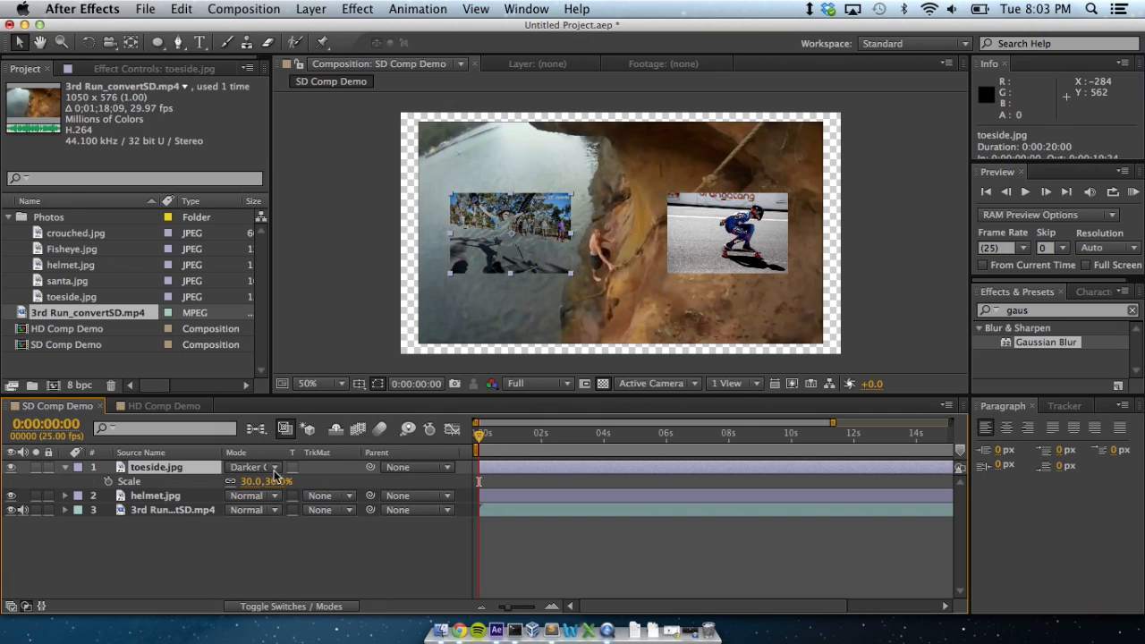
pyautogui.click(253, 467)
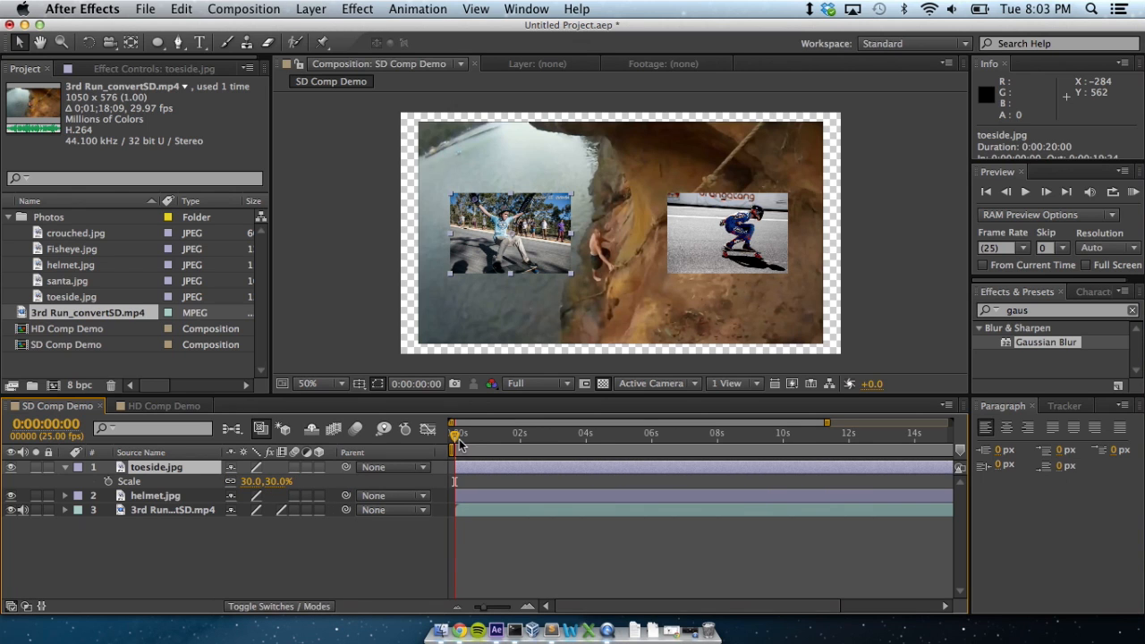
pyautogui.moveTo(457, 445)
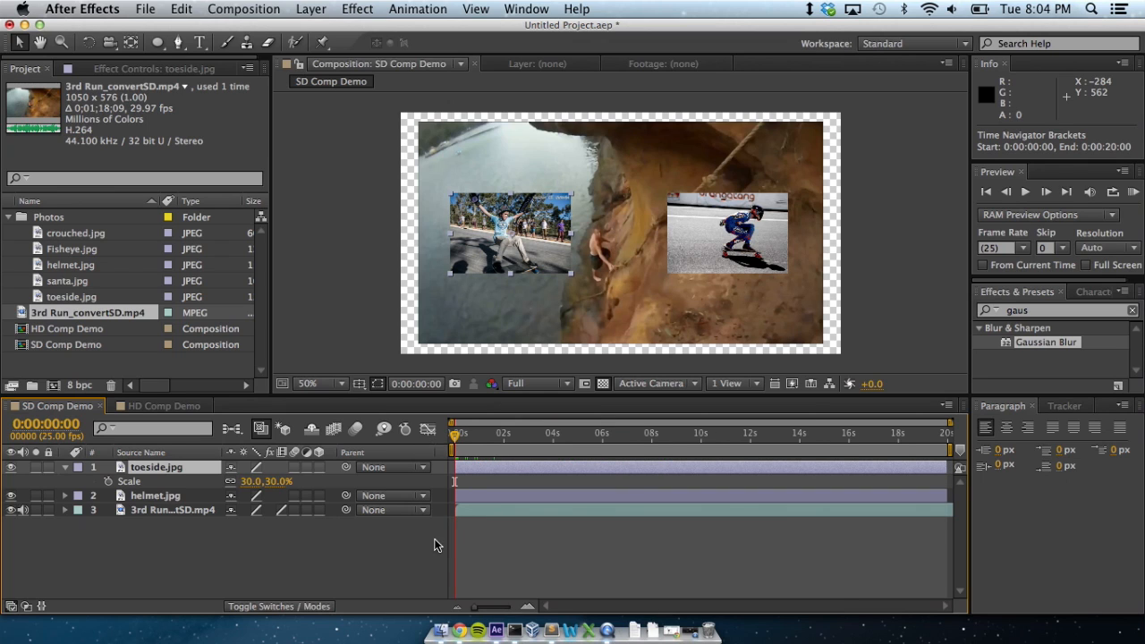
pyautogui.moveTo(459, 559)
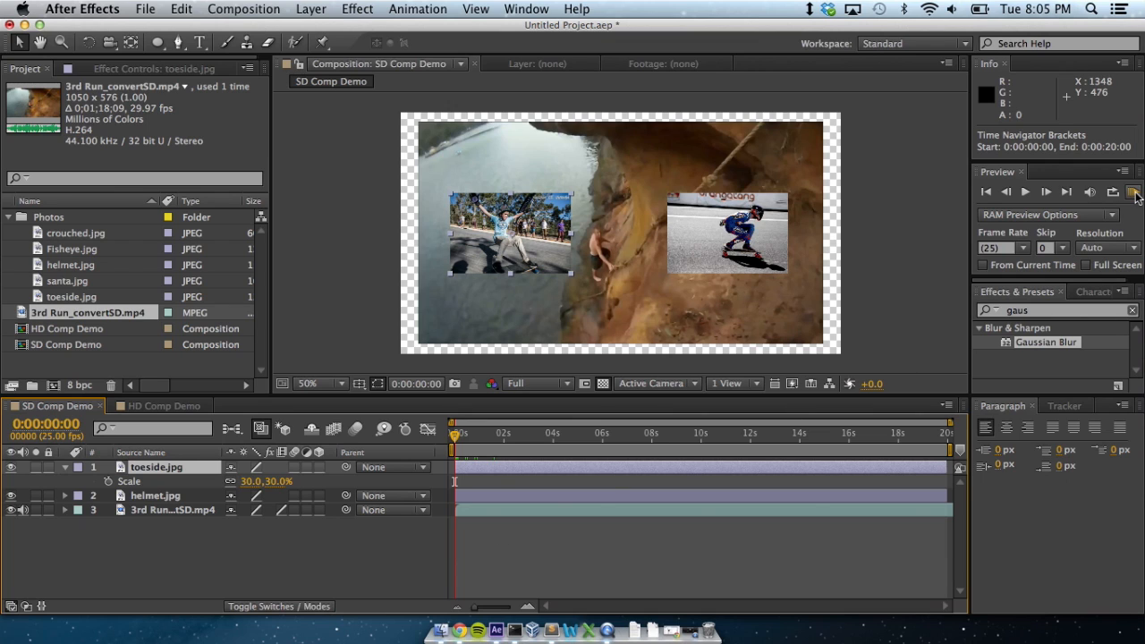
pyautogui.moveTo(798, 293)
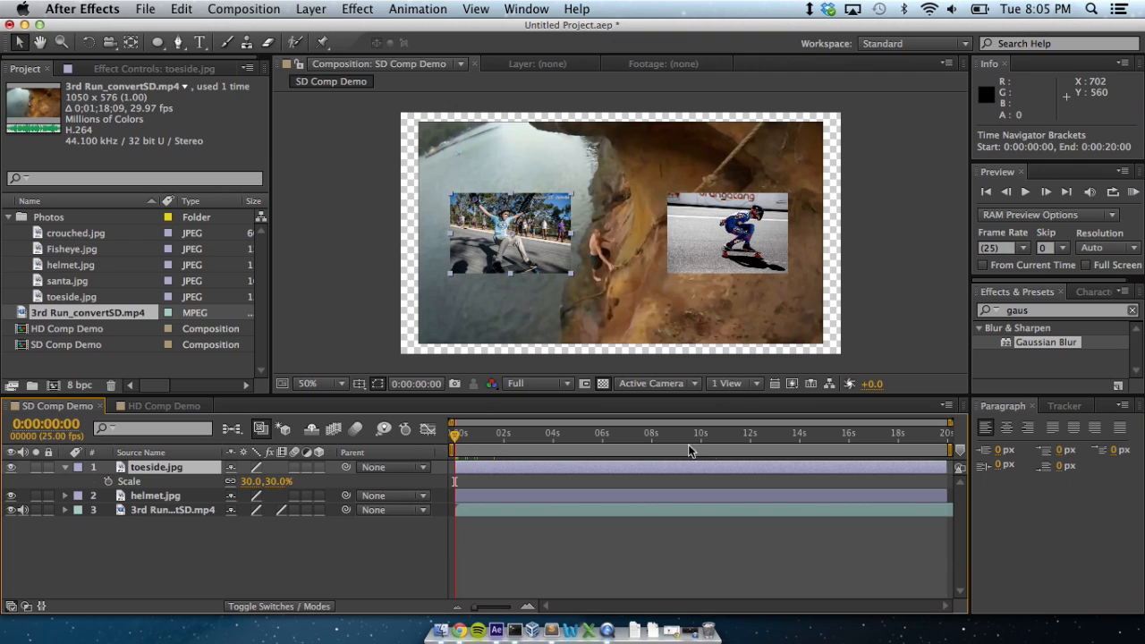
pyautogui.moveTo(707, 455)
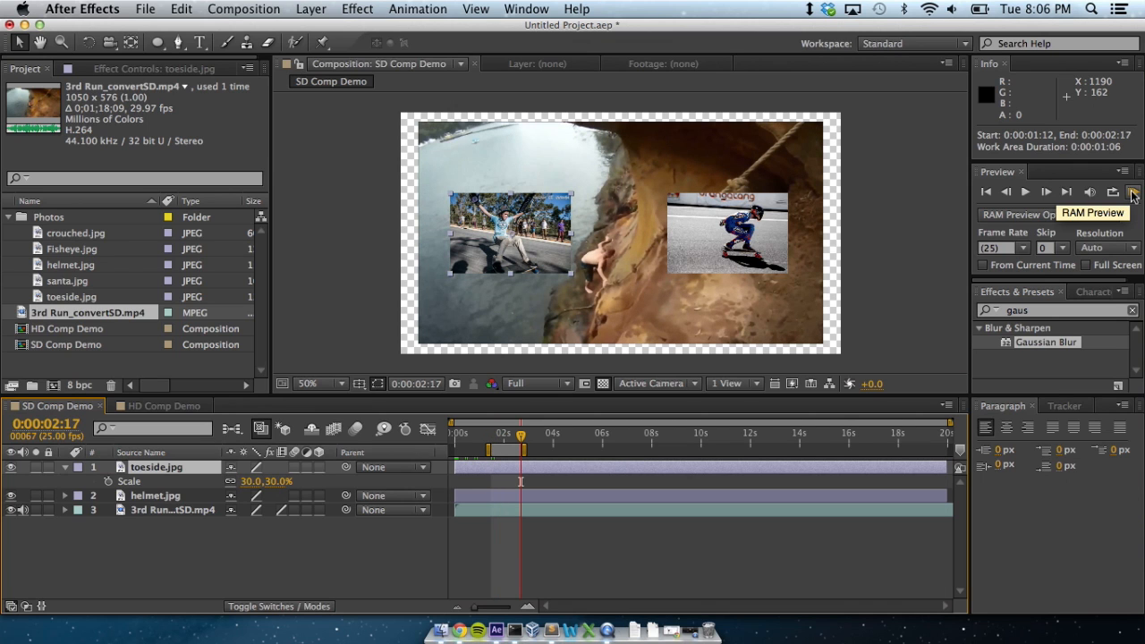
# Stop the running SD Comp Demo preview after a short stretch is cached
pyautogui.click(1133, 191)
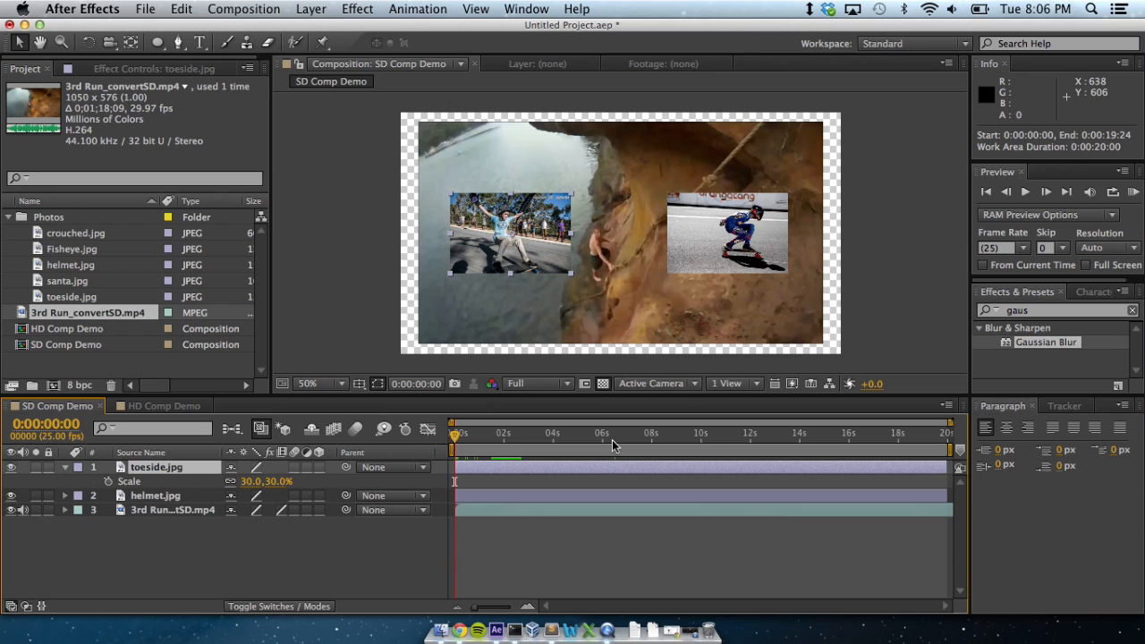
# Jump the time indicator to the start and add a Position keyframe to toeside.jpg
pyautogui.press('home')
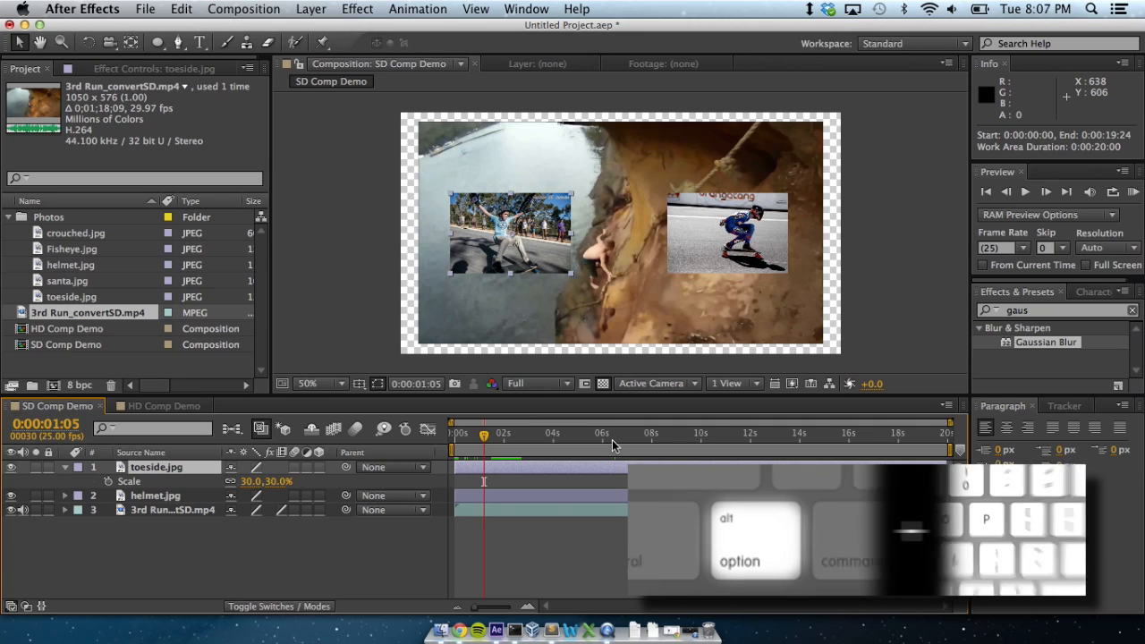
pyautogui.press('p')
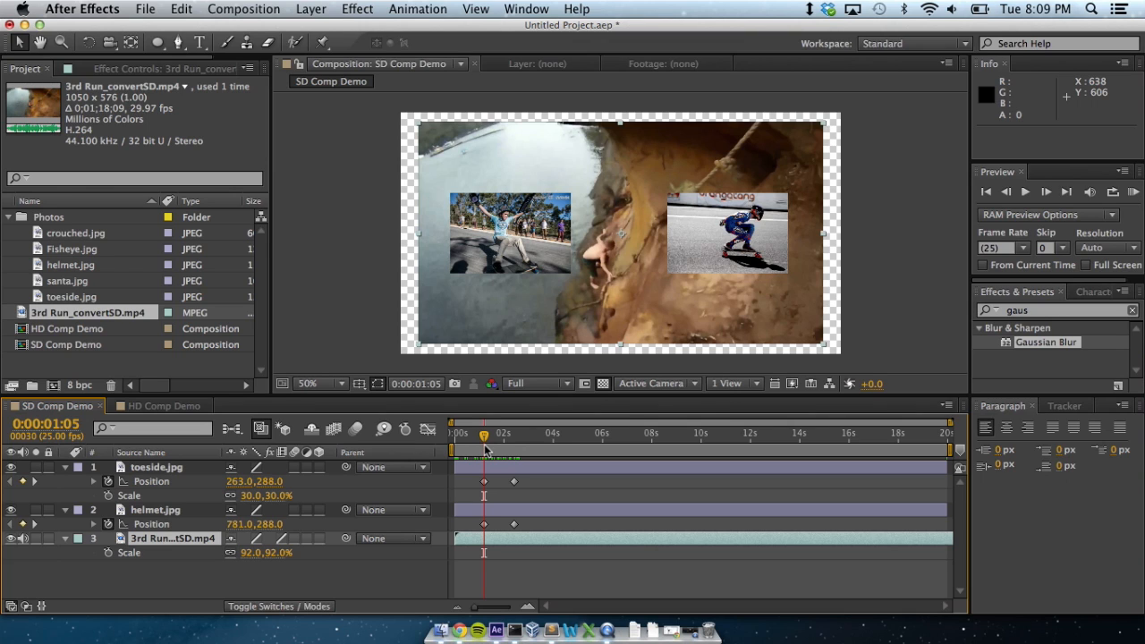
# Move the current time indicator to about 0:00:02:10
pyautogui.click(145, 552)
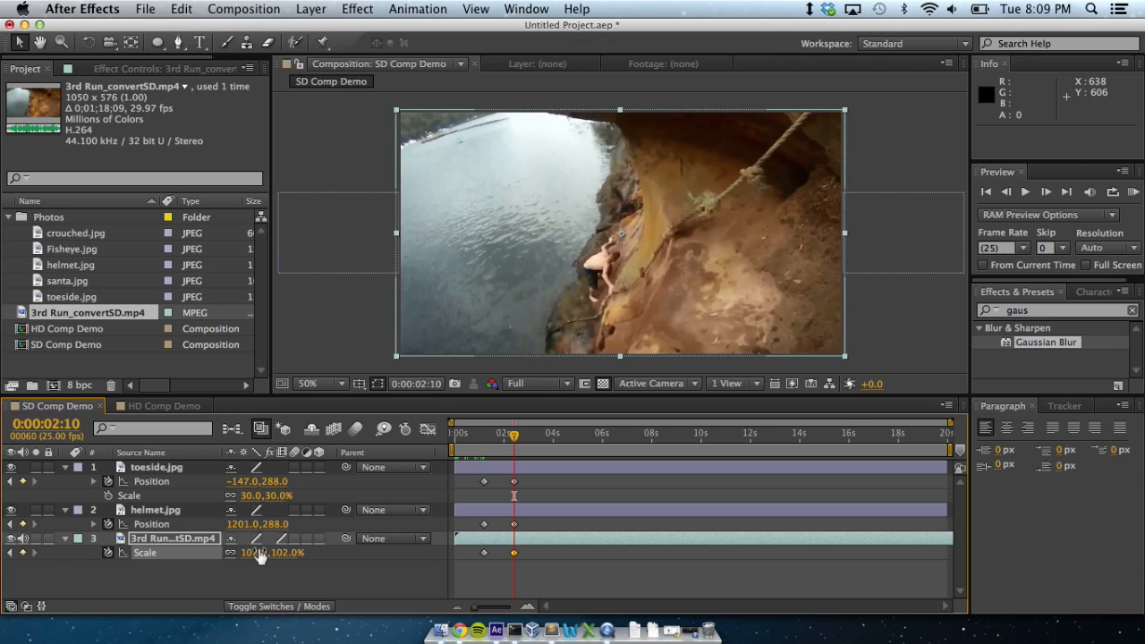
# Draw an oval mask over the 3rd Run footage with the Ellipse Tool
pyautogui.press('q')
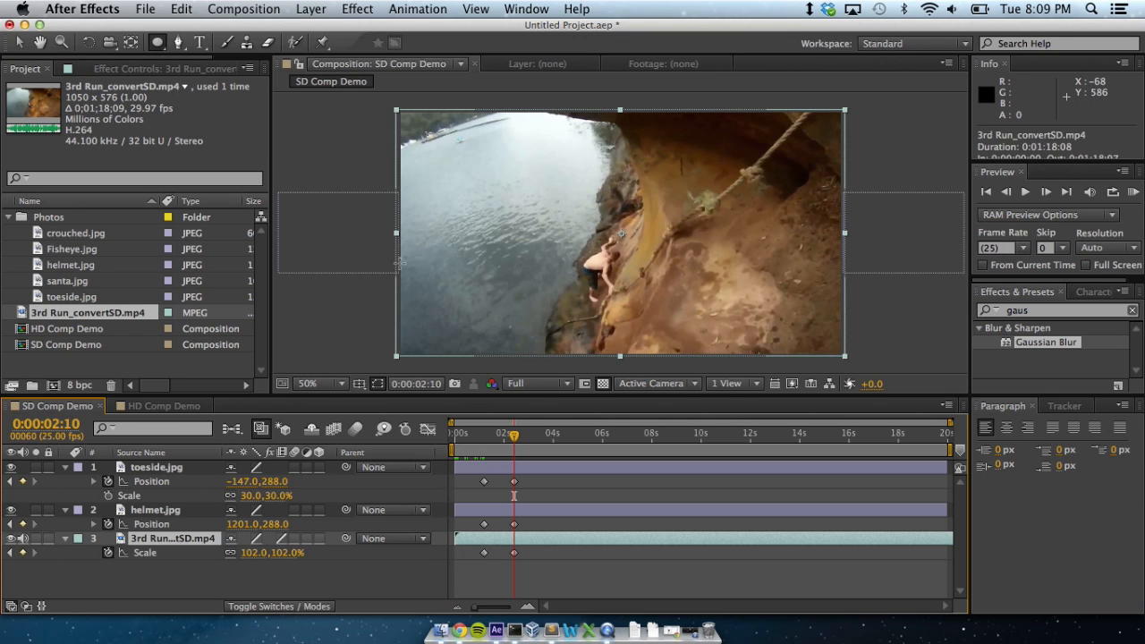
pyautogui.moveTo(403, 117); pyautogui.dragTo(505, 183)
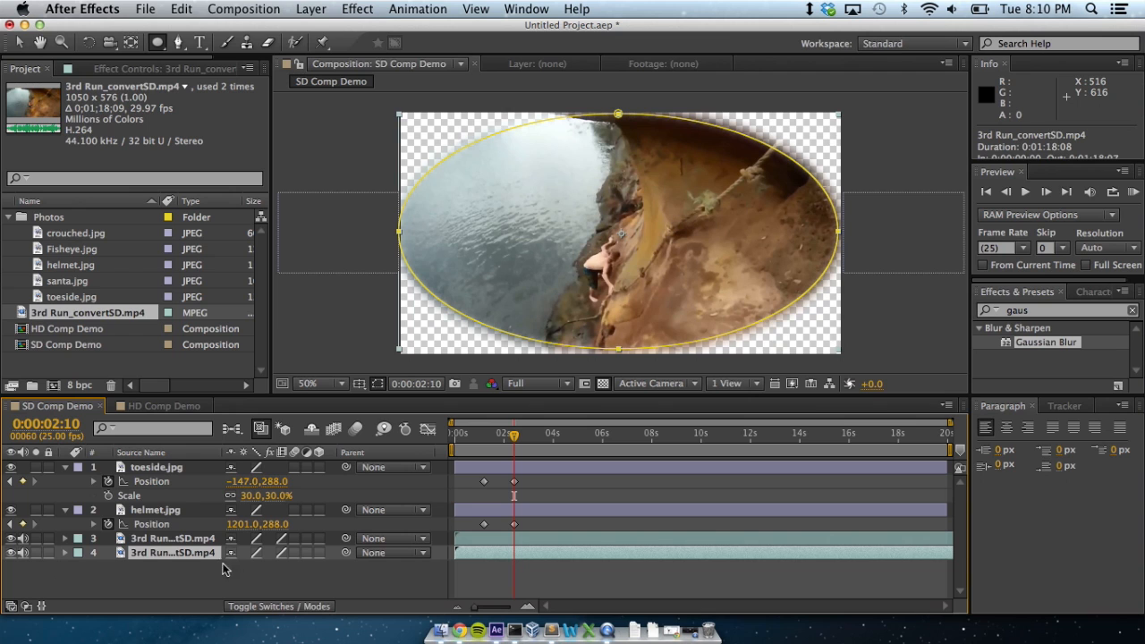
# Reveal the Mask 1 properties of the duplicated footage layer
pyautogui.click(65, 552)
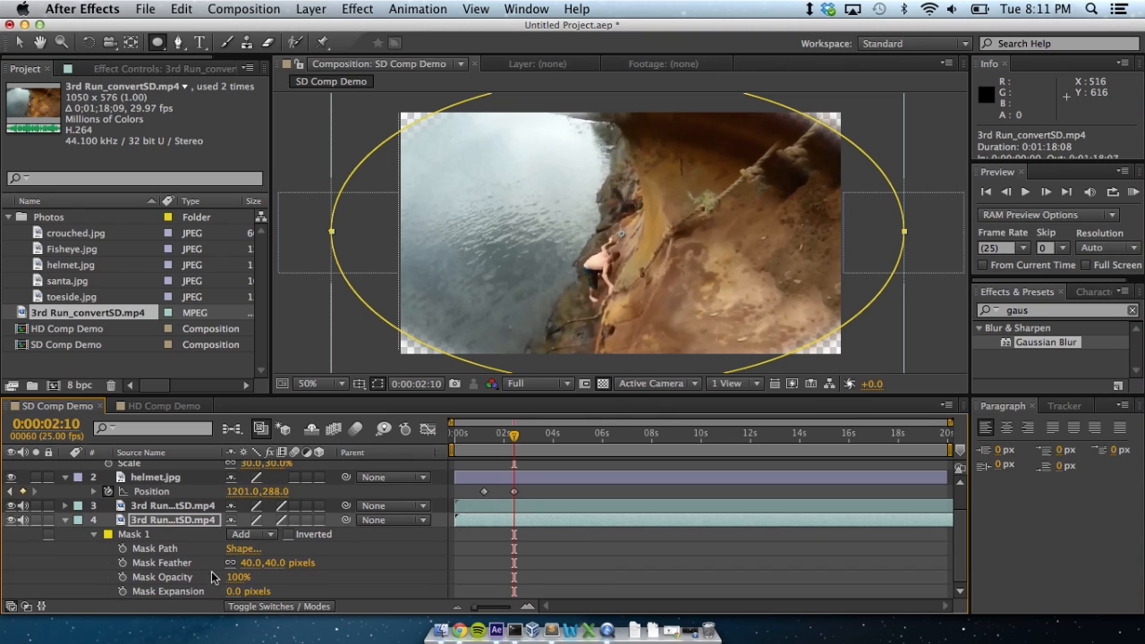
# Switch the footage copy's Mask 1 mode to Subtract
pyautogui.click(251, 534)
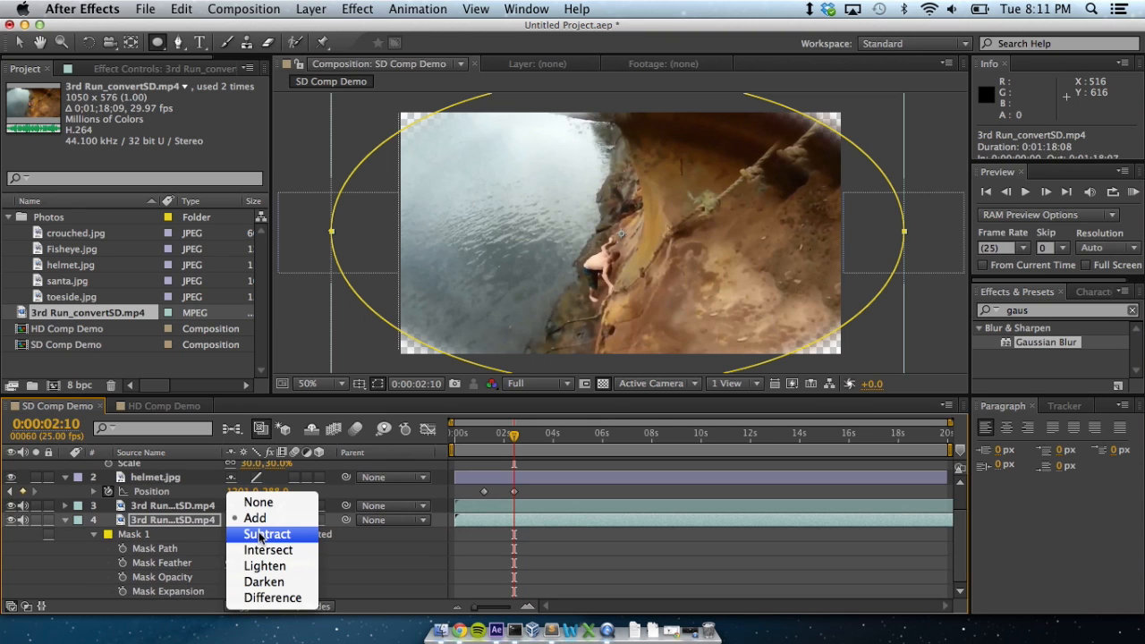
pyautogui.click(267, 534)
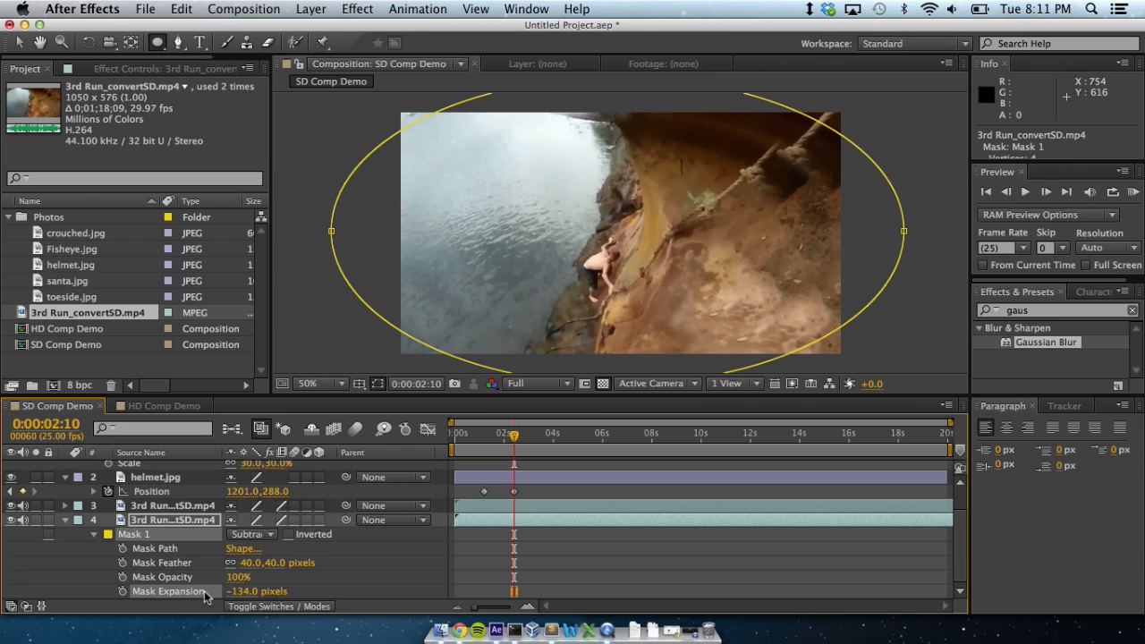
pyautogui.moveTo(1073, 322)
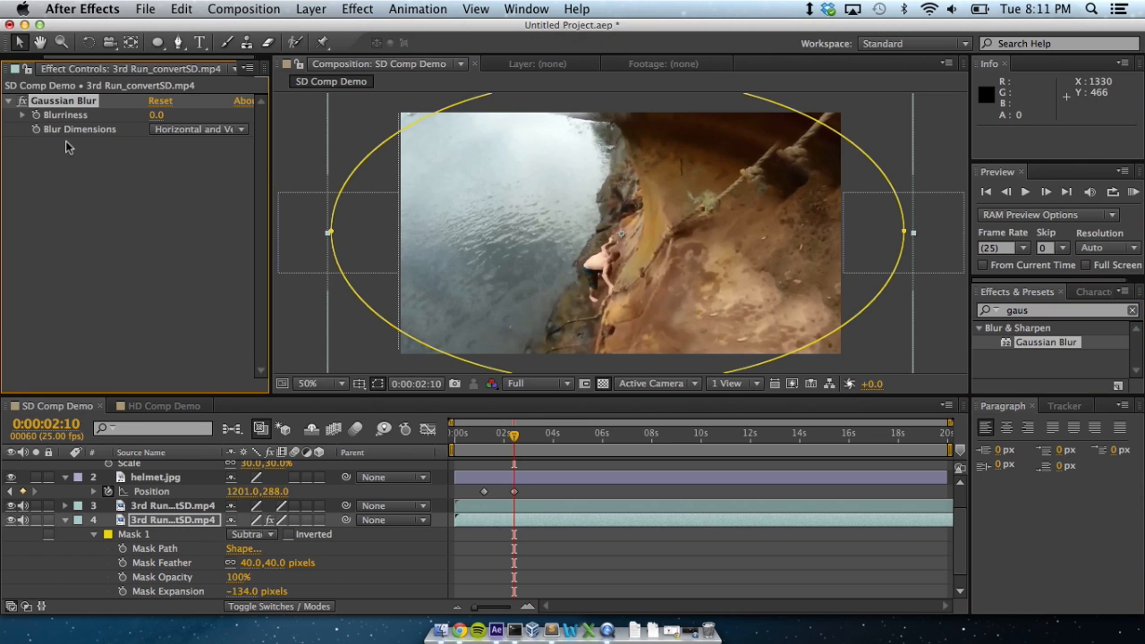
pyautogui.moveTo(159, 126)
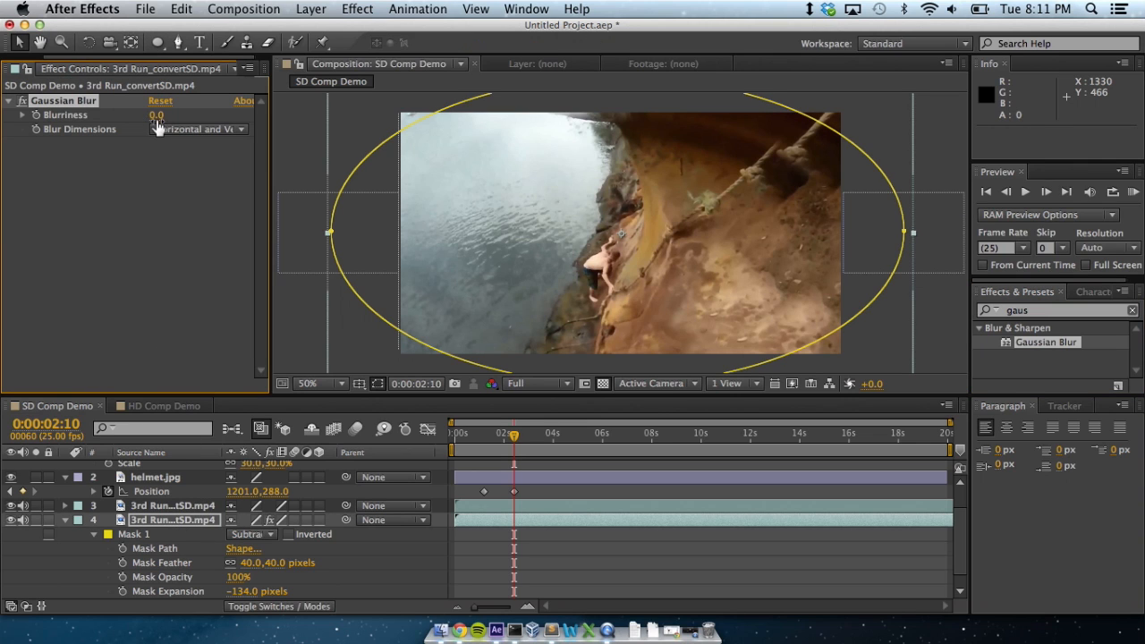
# Enter 30 as the Gaussian Blur Blurriness in Effect Controls
pyautogui.click(157, 115)
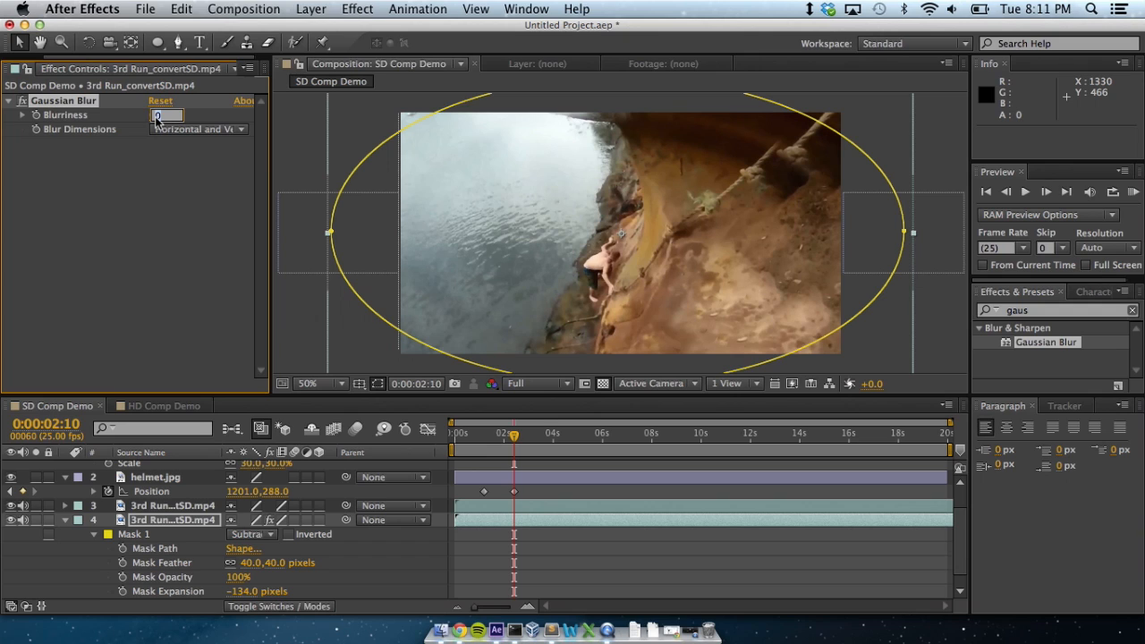
pyautogui.write('30.0')
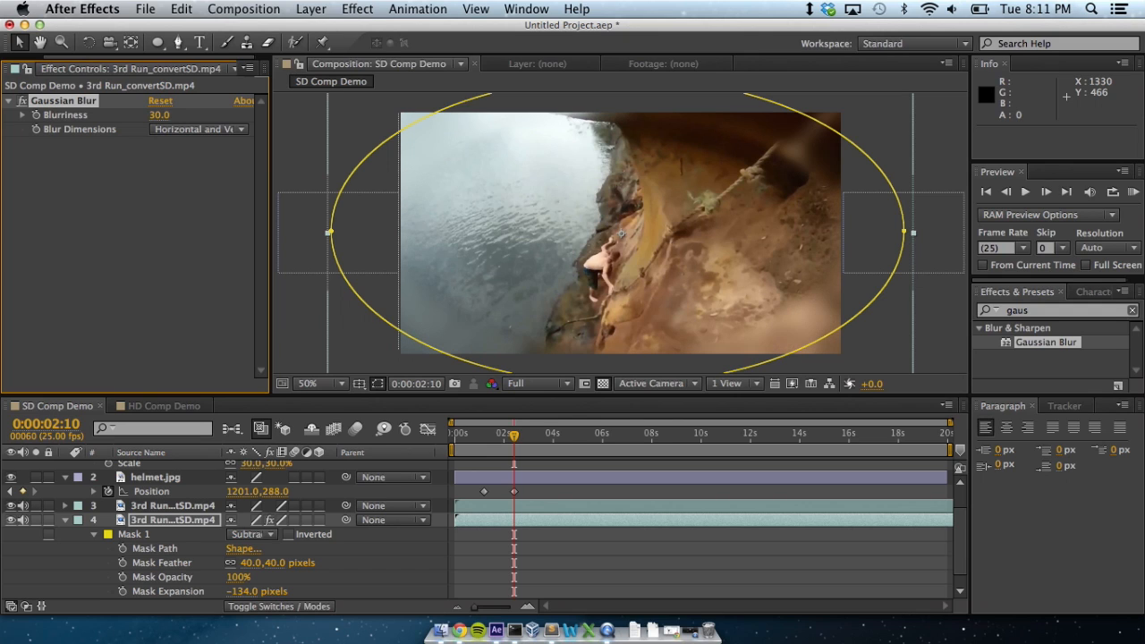
pyautogui.moveTo(111, 136)
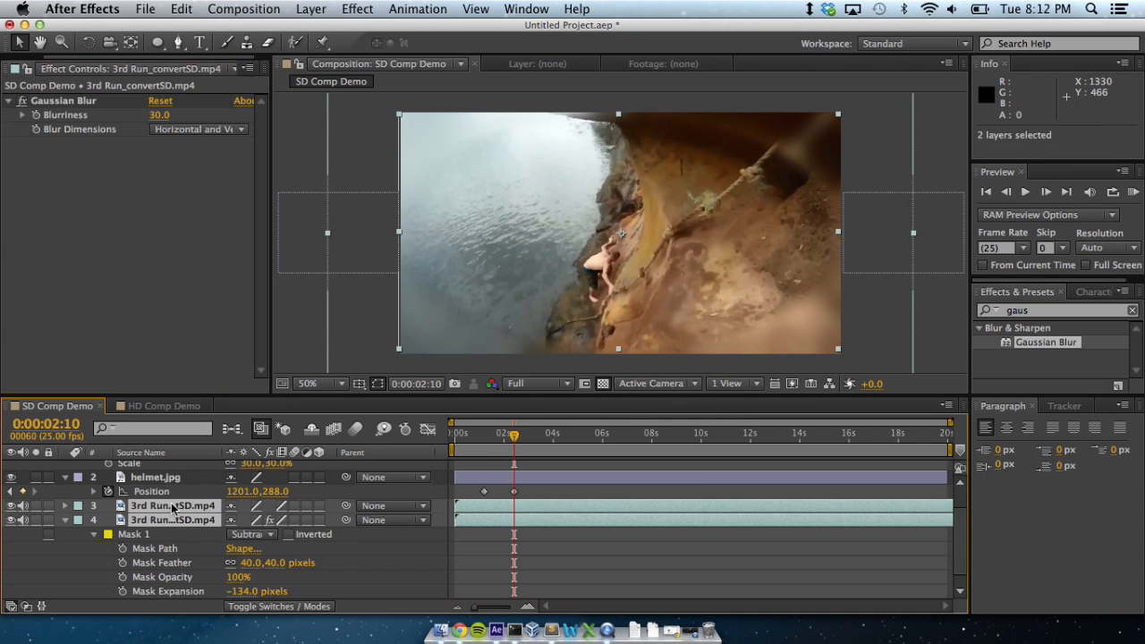
# Precompose both footage layers into a new composition named Vignette BG
pyautogui.press('cmd+shift+c')
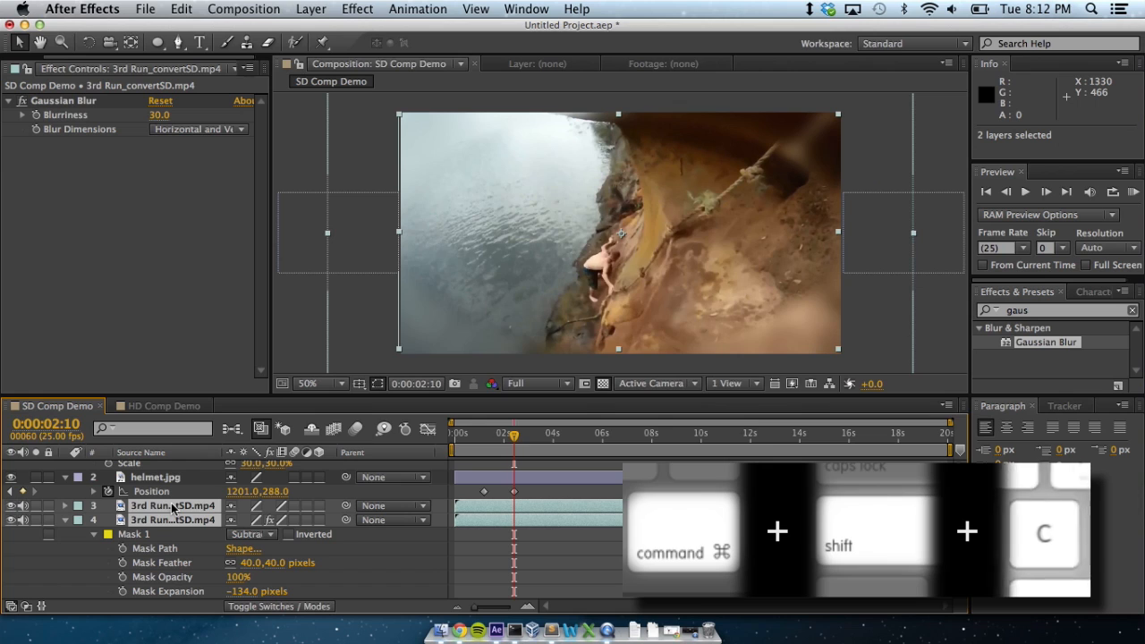
pyautogui.press('cmd+shift+c')
pyautogui.write('Vignette')
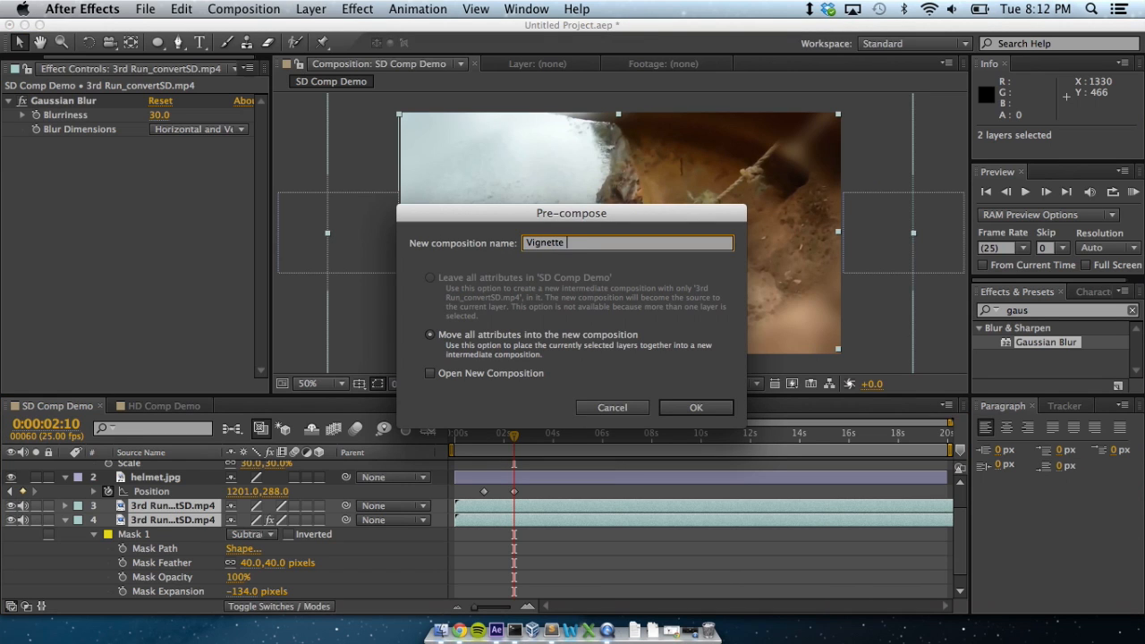
pyautogui.click(697, 407)
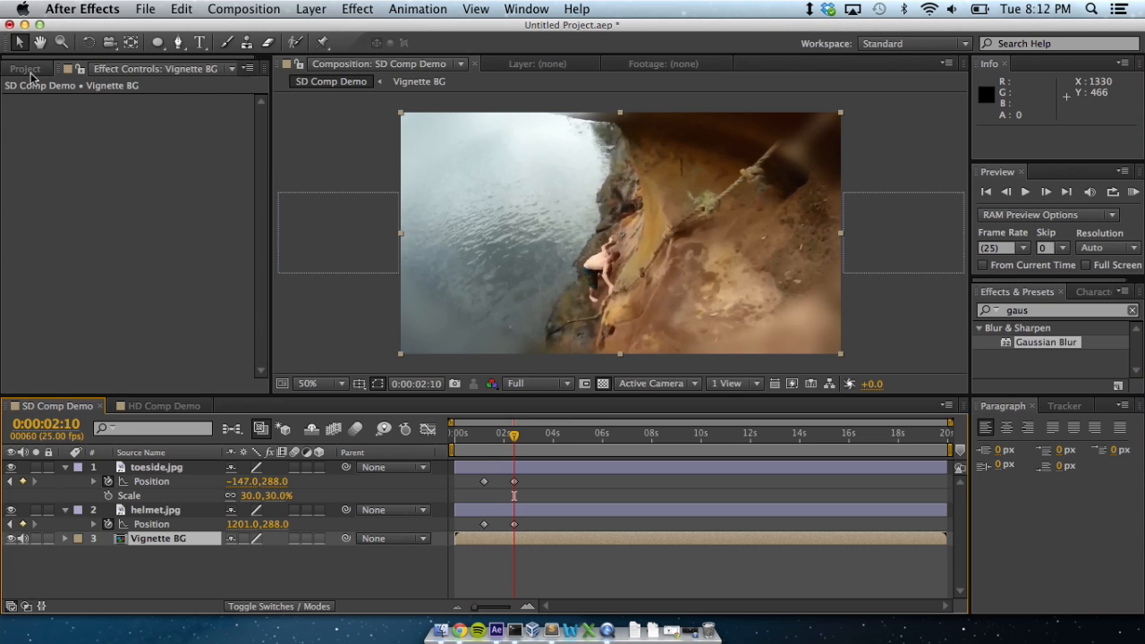
pyautogui.click(25, 69)
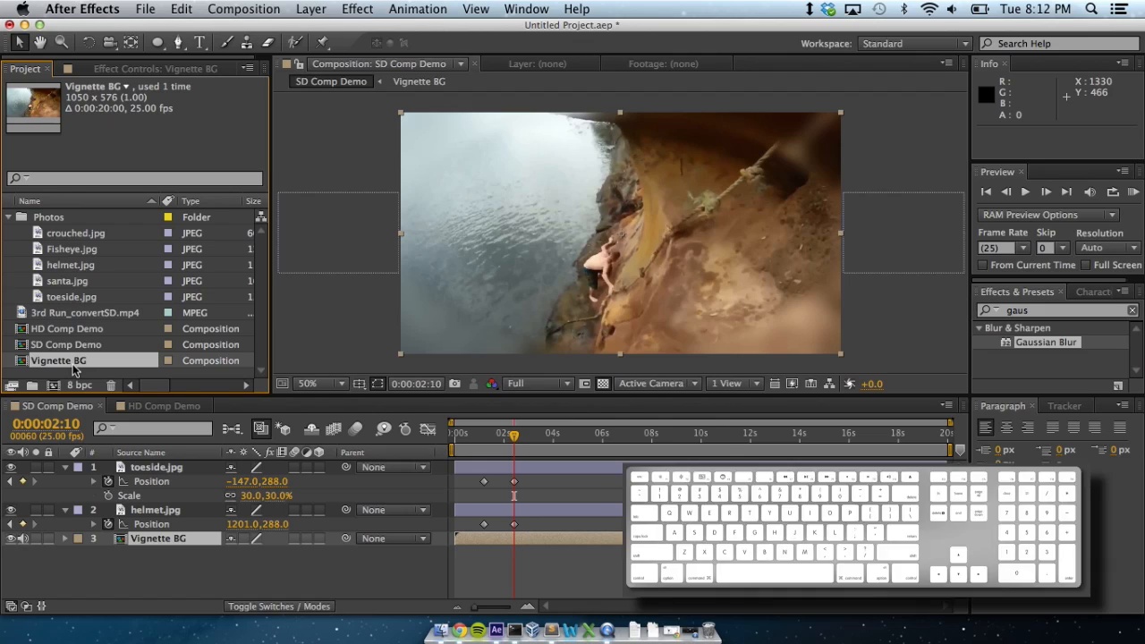
pyautogui.press('cmd+k')
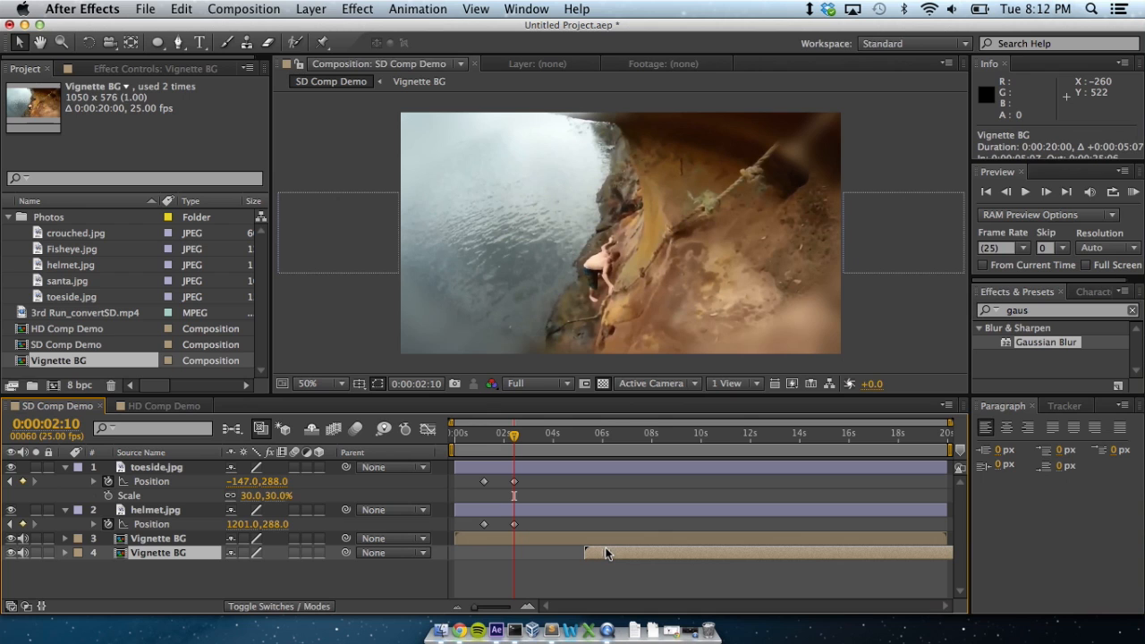
pyautogui.moveTo(264, 574)
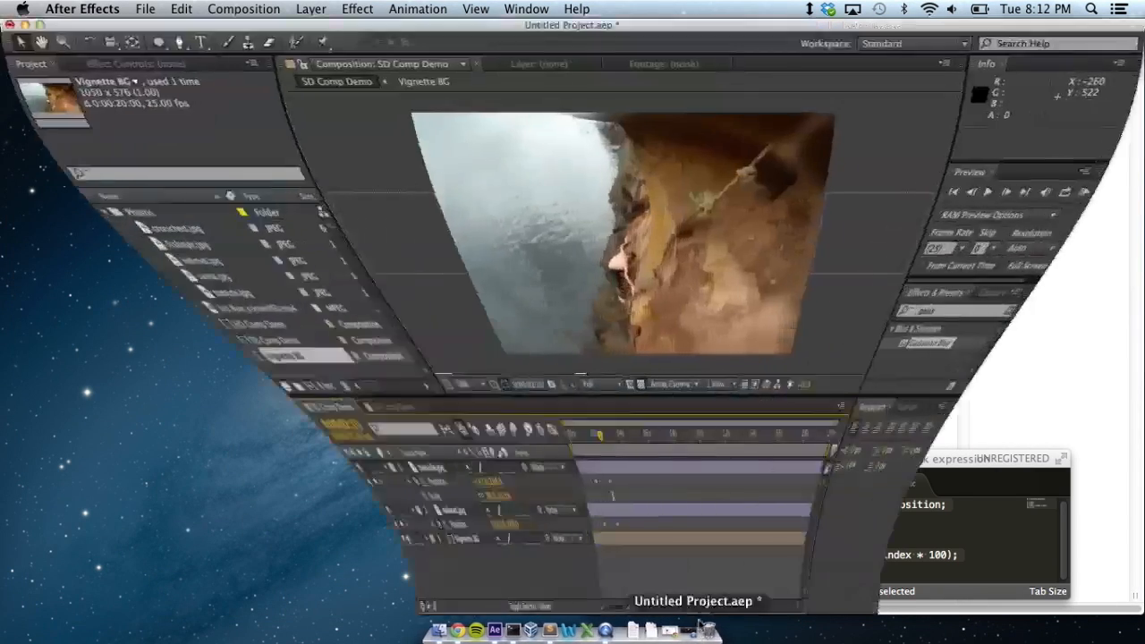
pyautogui.click(145, 9)
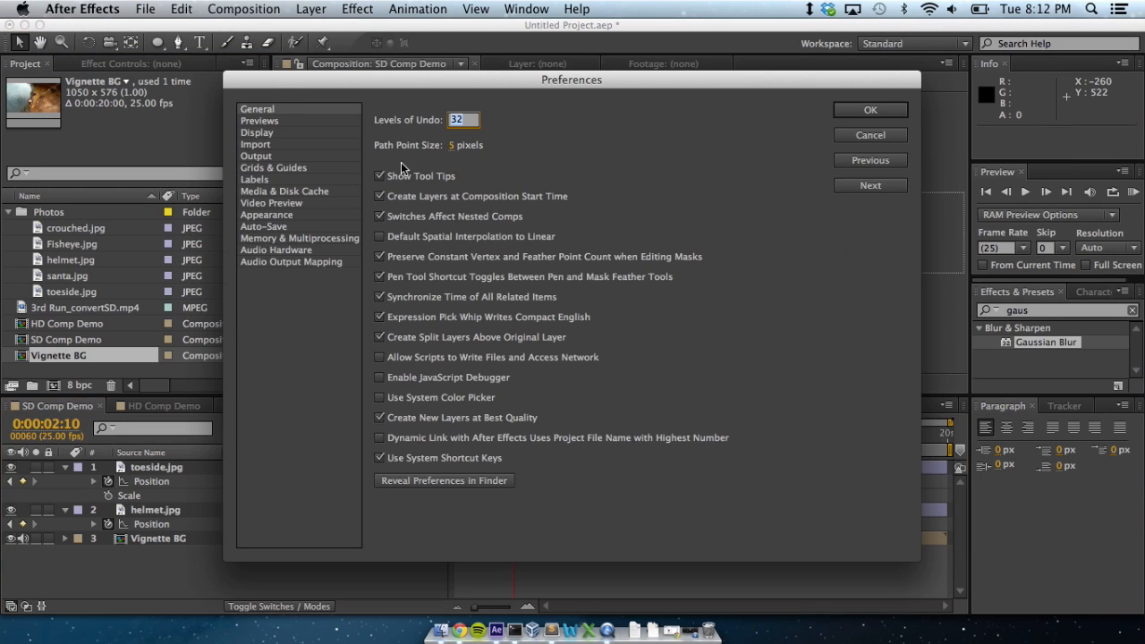
pyautogui.click(379, 457)
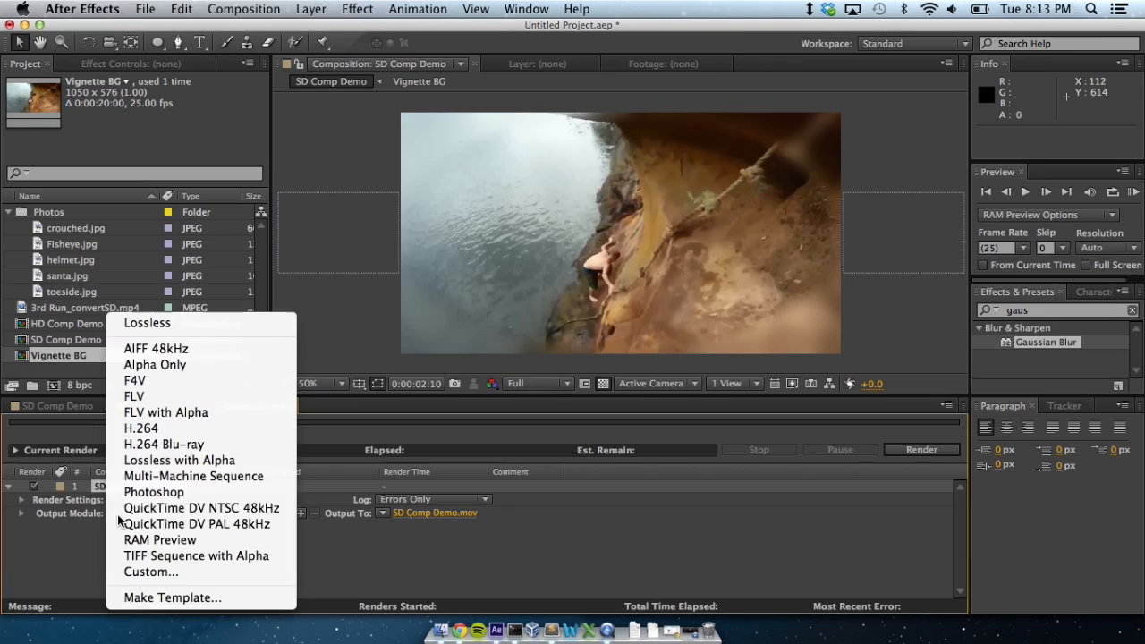
# Render SD Comp Demo to SD Comp Demo.mp4 using H.264 output
pyautogui.click(141, 428)
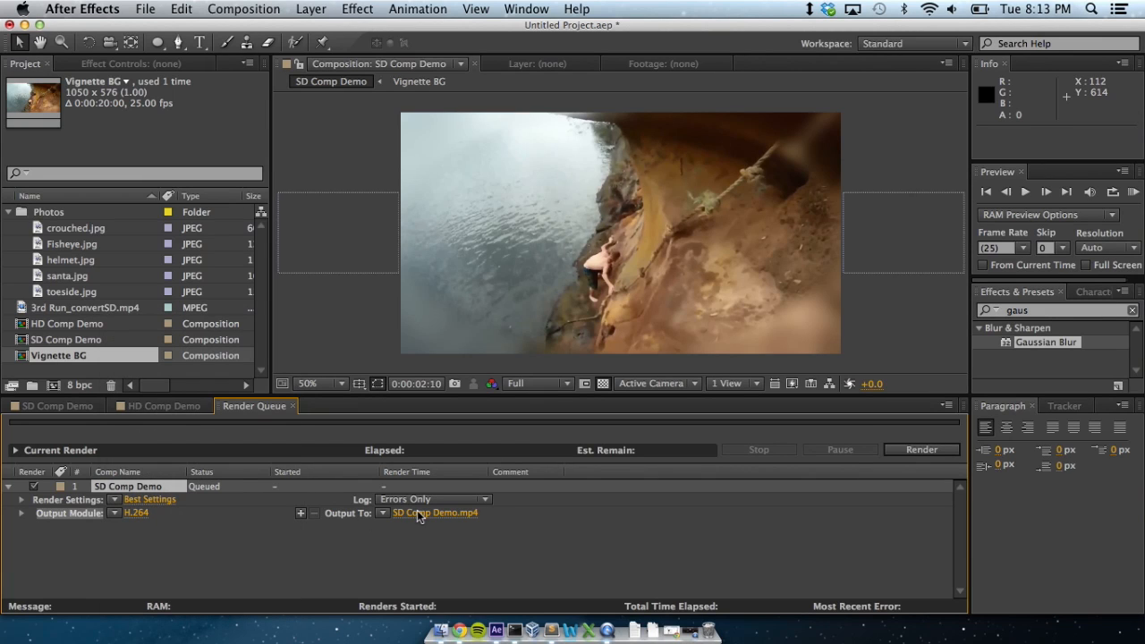
pyautogui.click(921, 449)
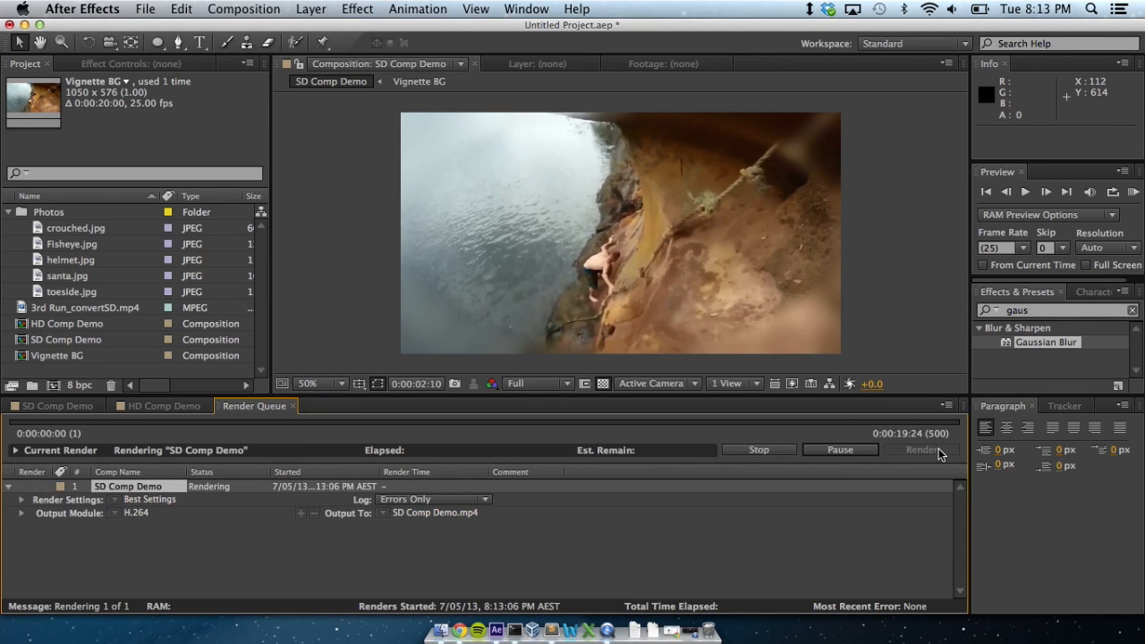